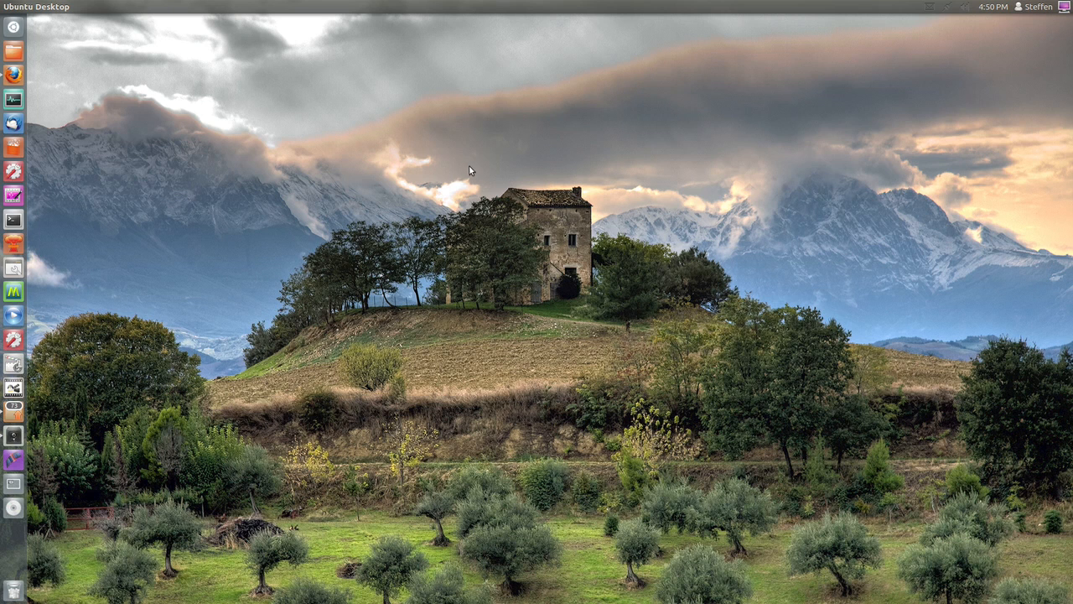
mouse_move(13, 171)
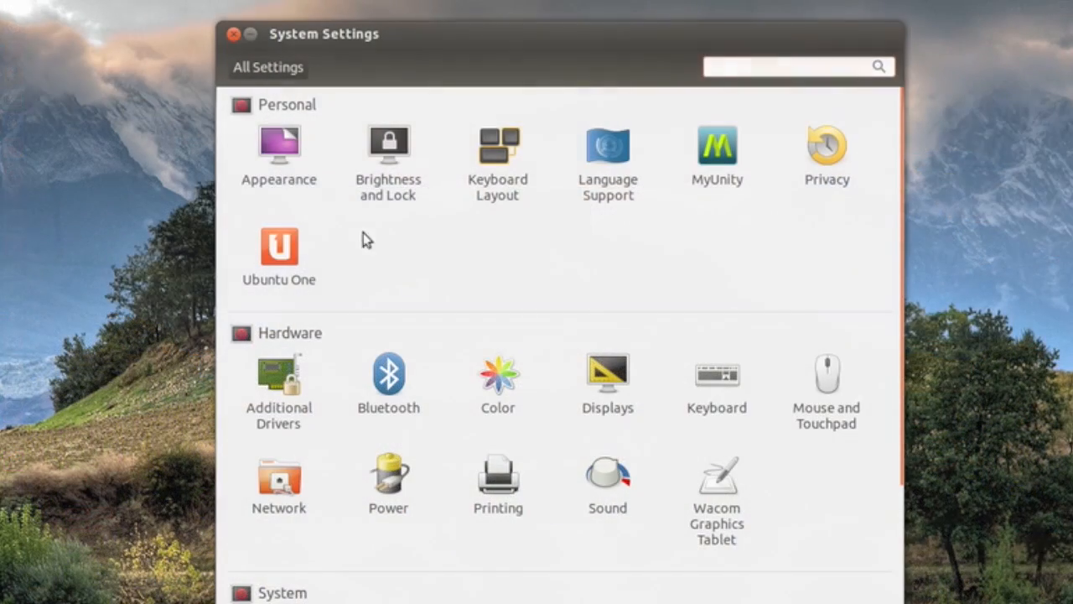
Choose Appearance under Personal in the System Settings overview.
click(278, 151)
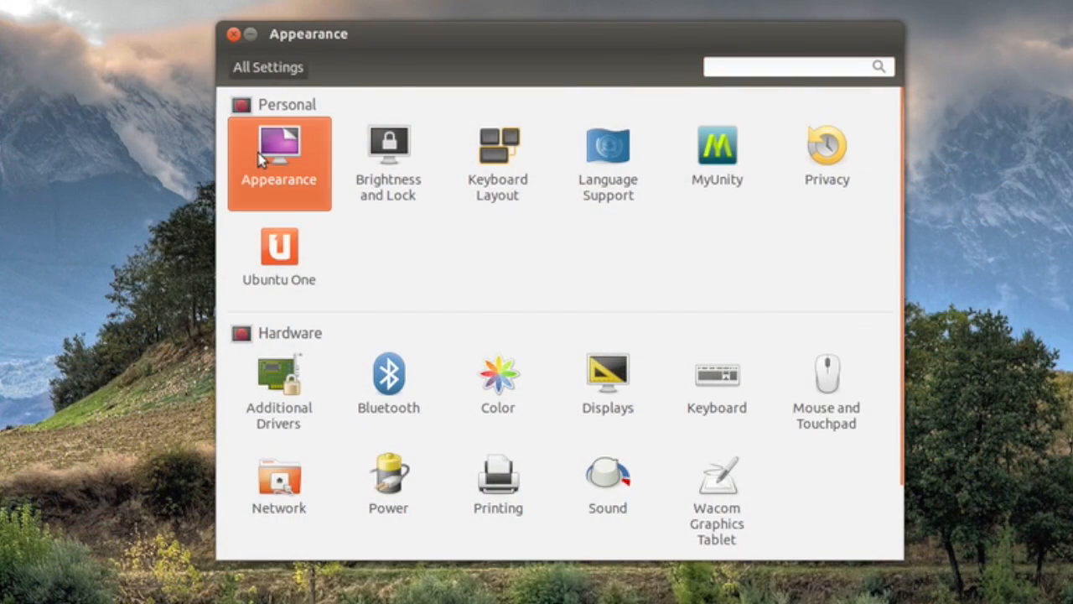
Review the Behavior tab's Auto-hide the Launcher switch, leave it off, and close the window.
click(279, 159)
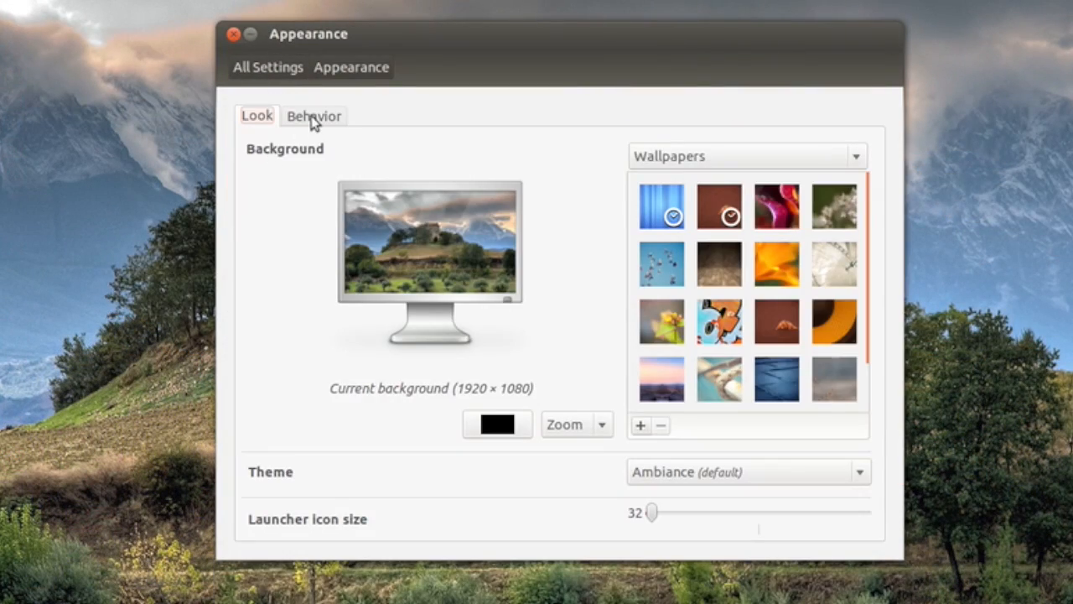
click(312, 116)
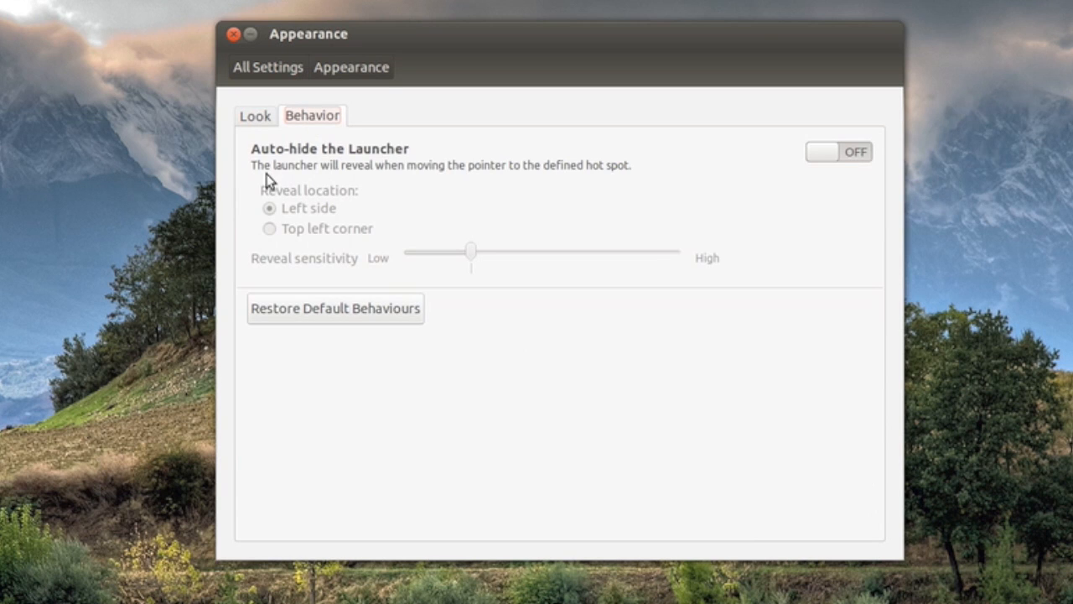
mouse_move(348, 164)
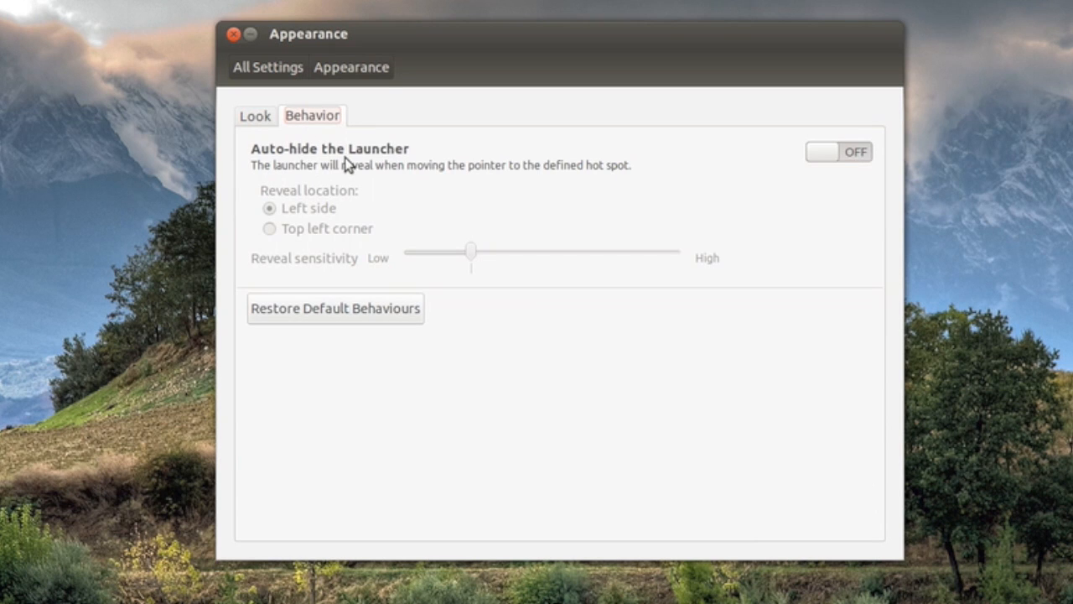
mouse_move(362, 182)
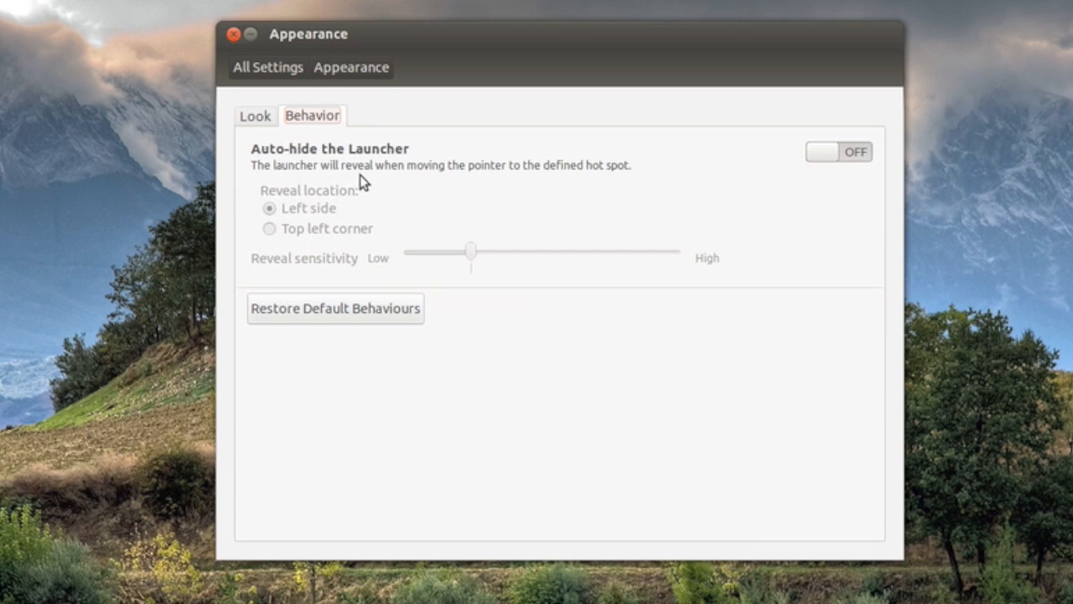
mouse_move(510, 184)
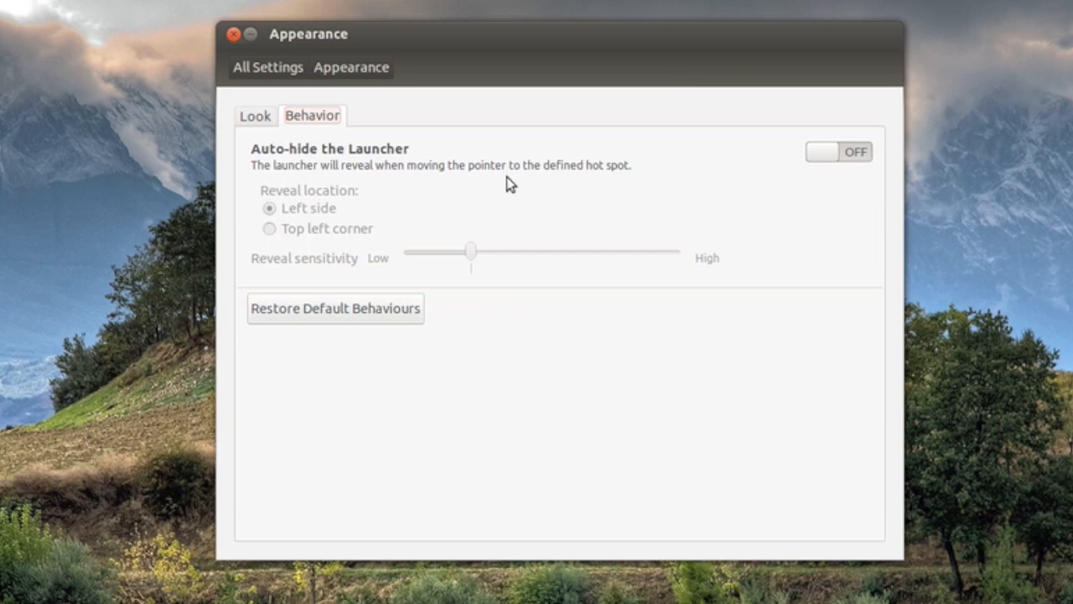
mouse_move(607, 184)
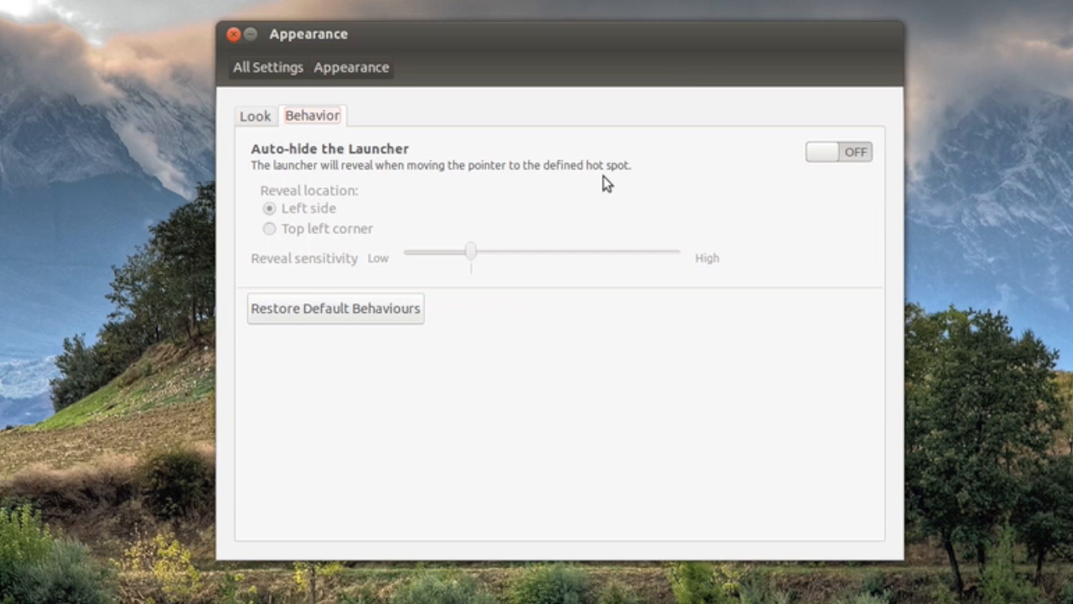
mouse_move(845, 166)
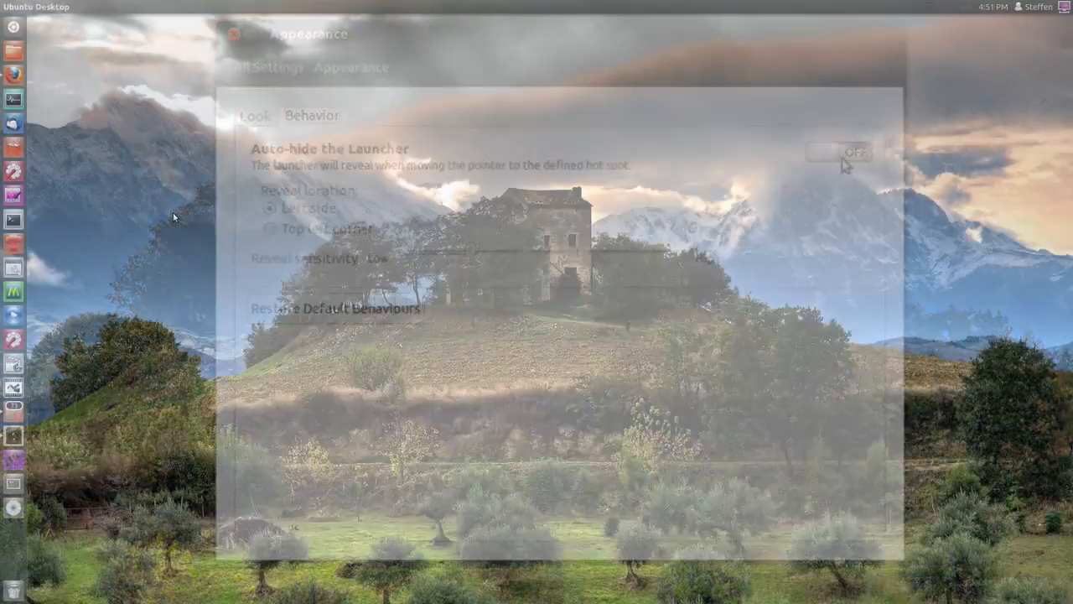
click(235, 35)
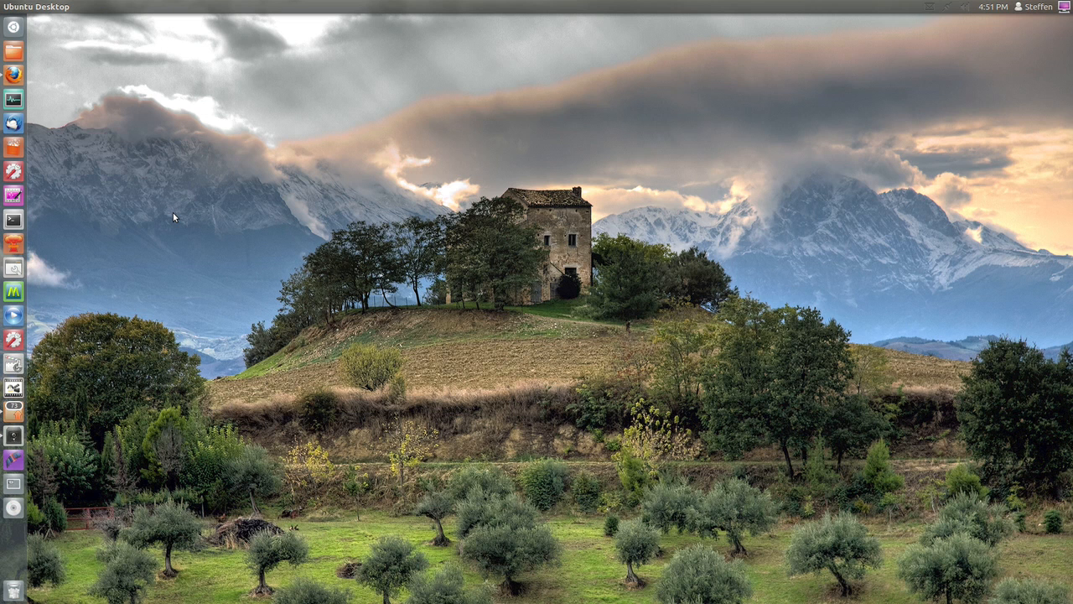
mouse_move(13, 221)
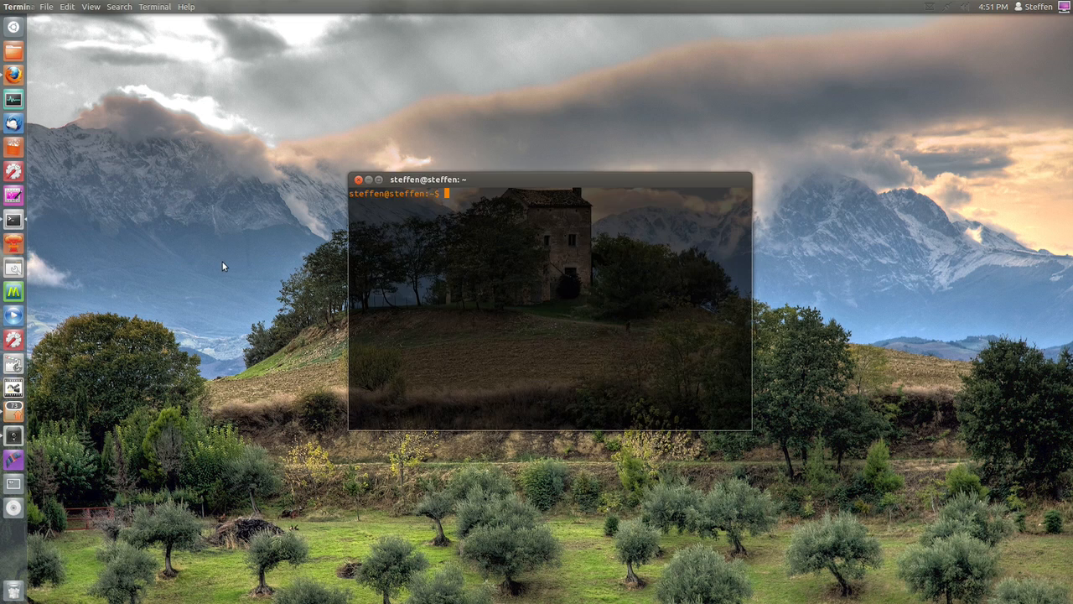
Run gksudo gedit /etc/lightdm/lightdm.conf and confirm the administrator password.
text(gksudo gedit /etc/lightdm/lightdm.conf)
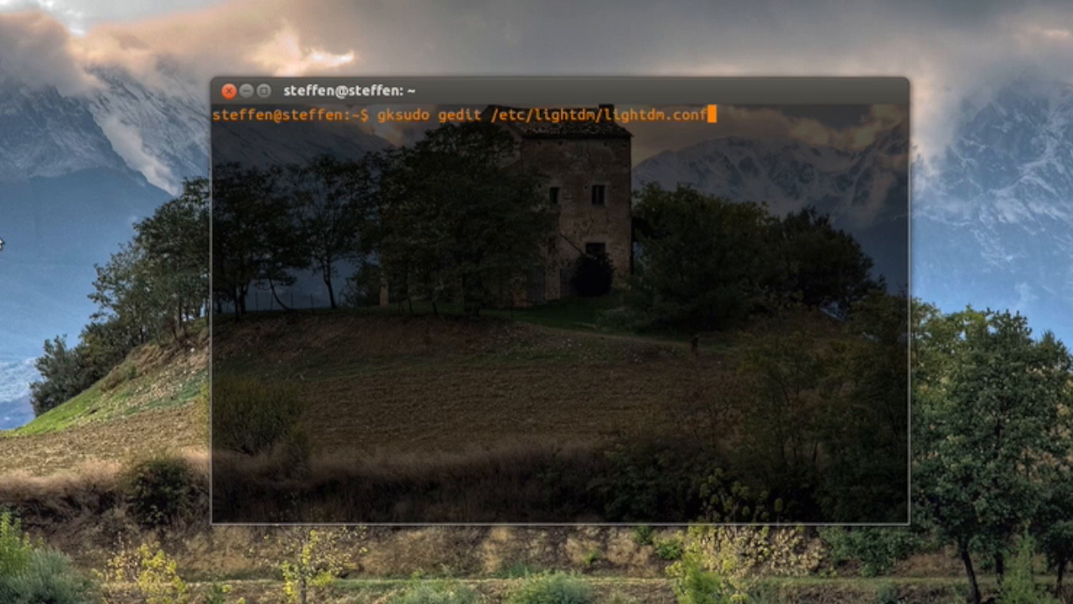
key(Return)
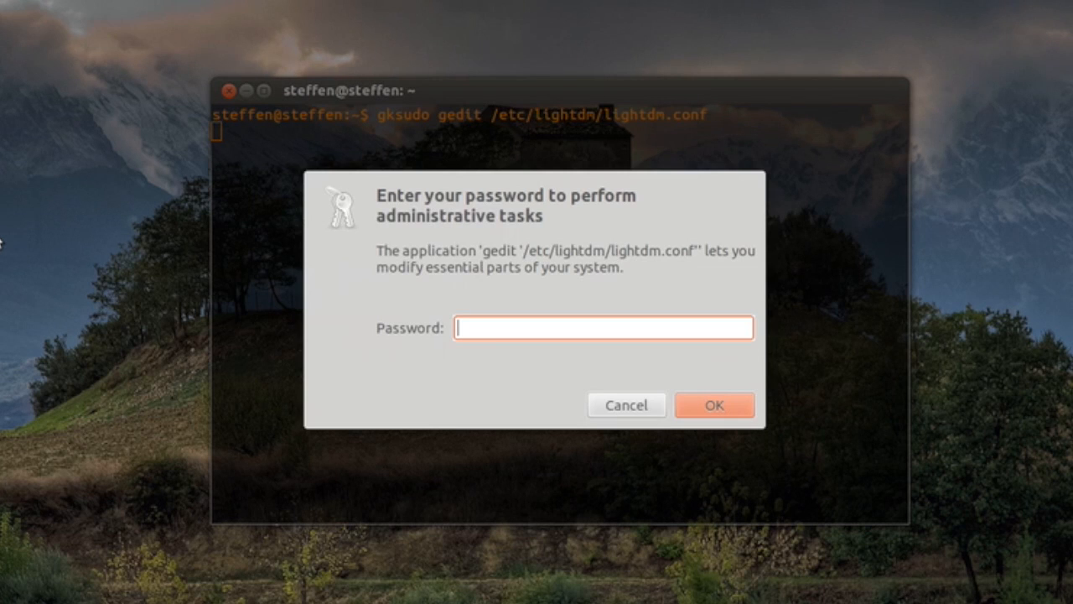
text(password)
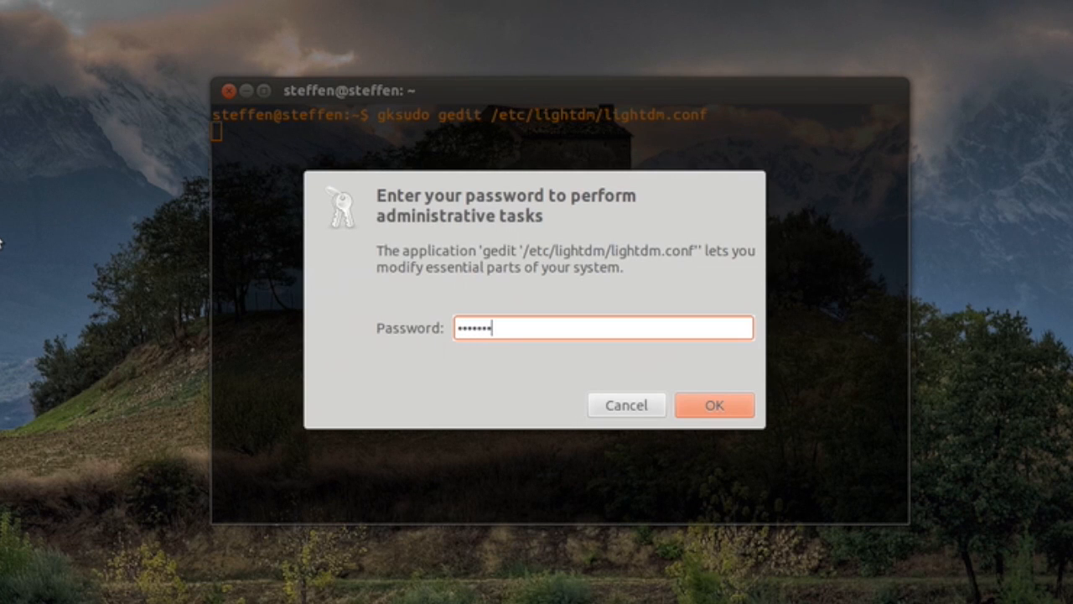
click(714, 405)
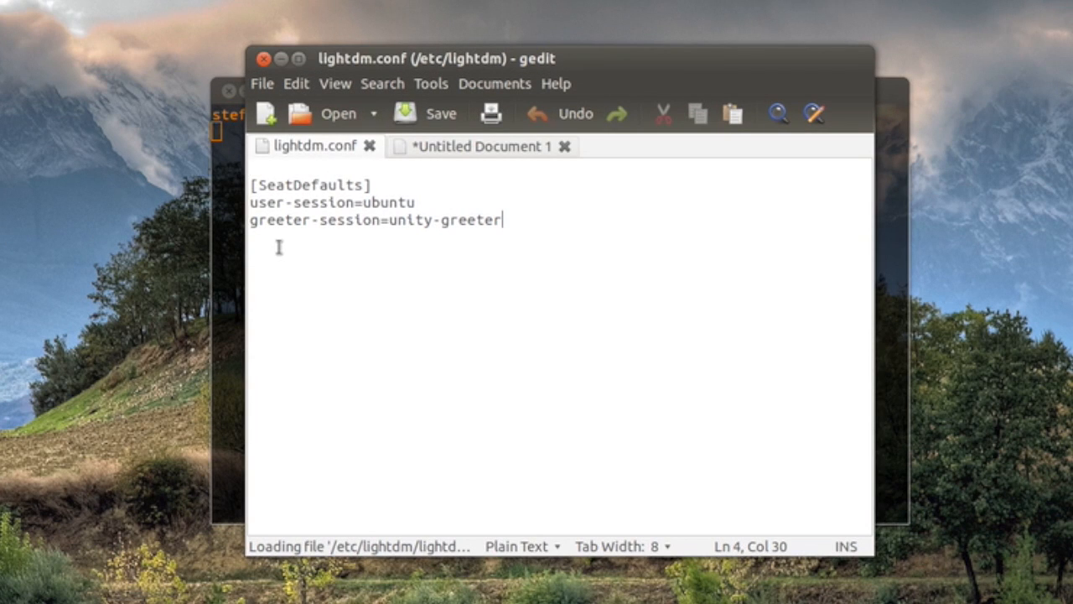
mouse_move(461, 269)
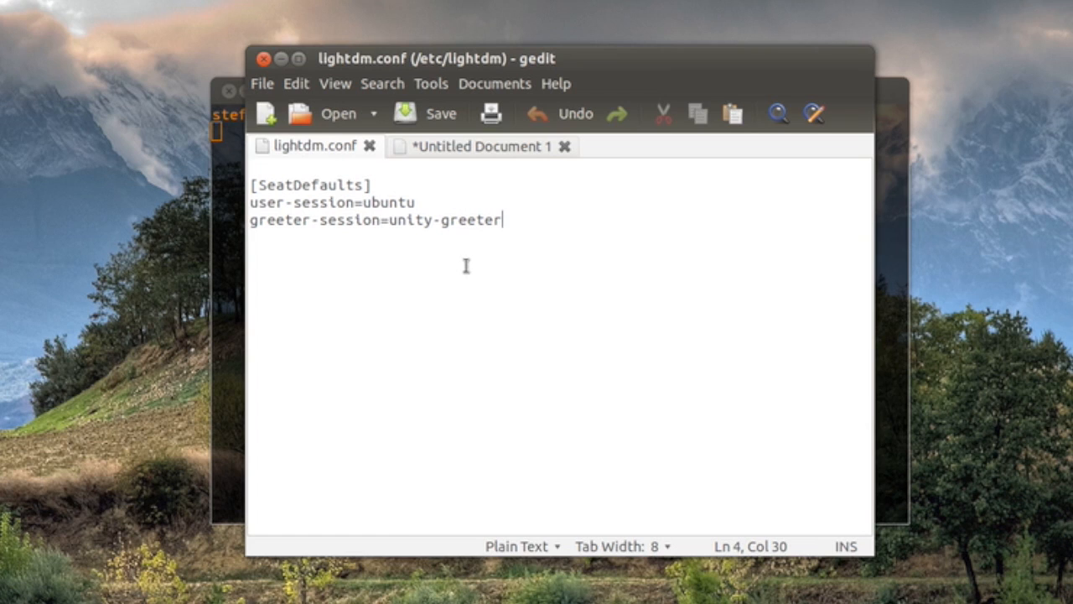
Add allow-guest=false on a new line in lightdm.conf and close gedit via the unsaved-changes prompt.
key(Return)
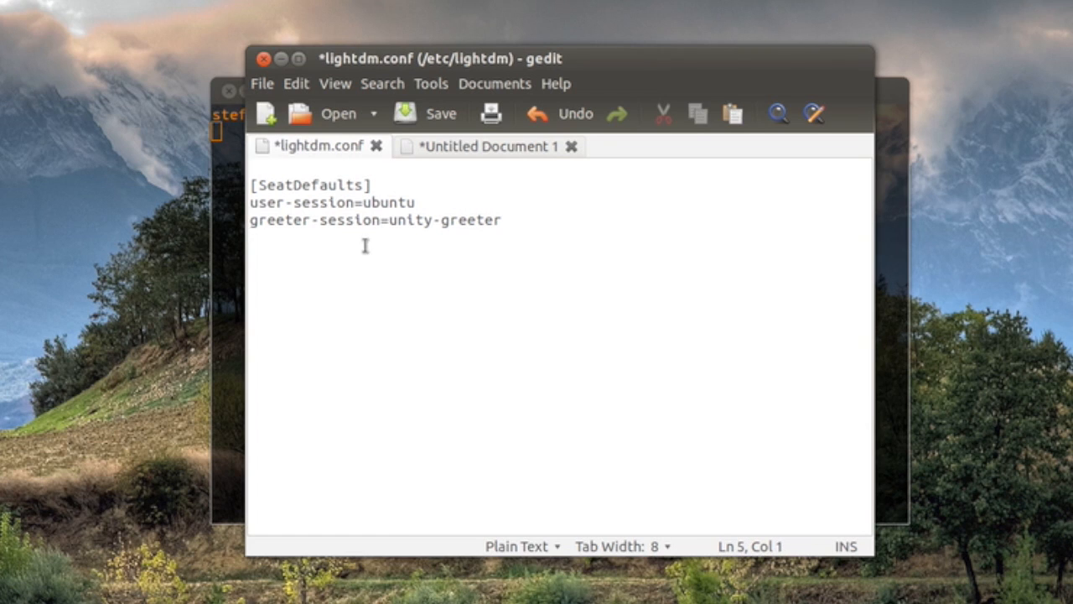
text(allow-guest=false)
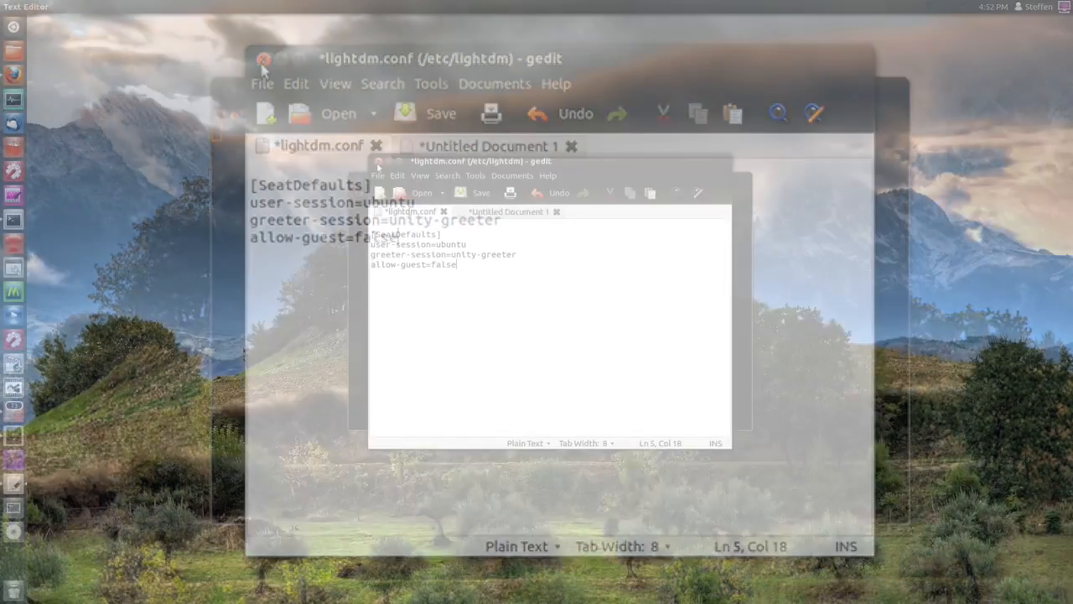
click(263, 59)
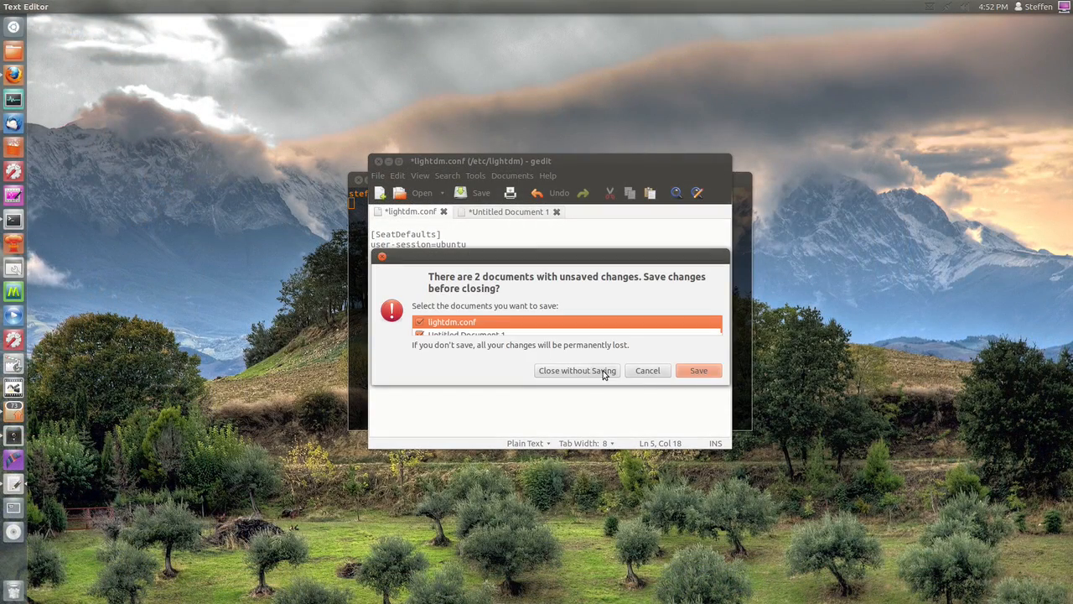
click(576, 370)
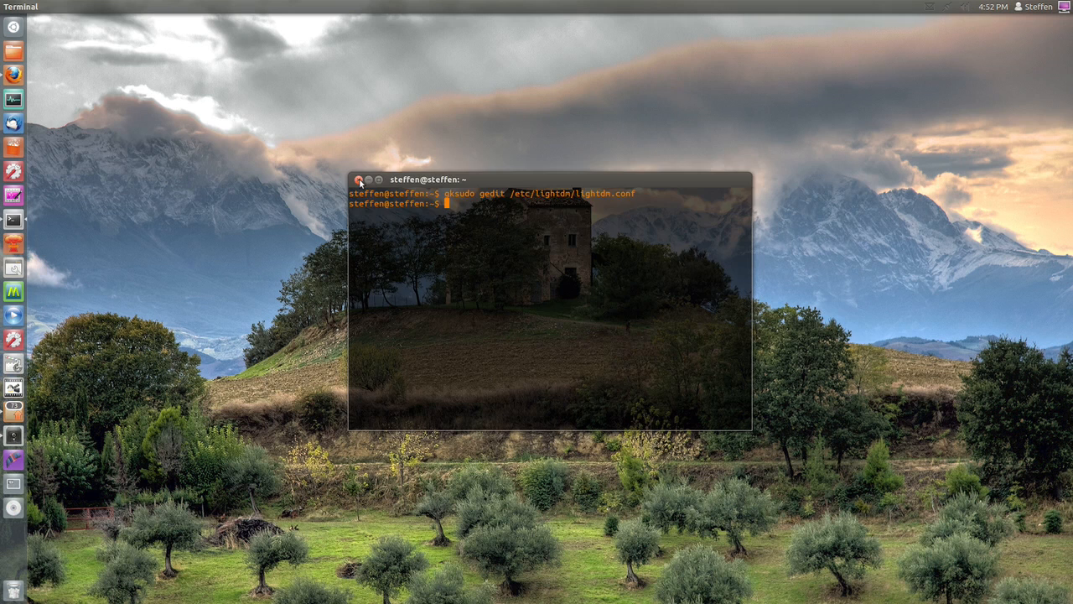
From a fresh terminal run gksudo nautilus and confirm the administrator password.
click(356, 179)
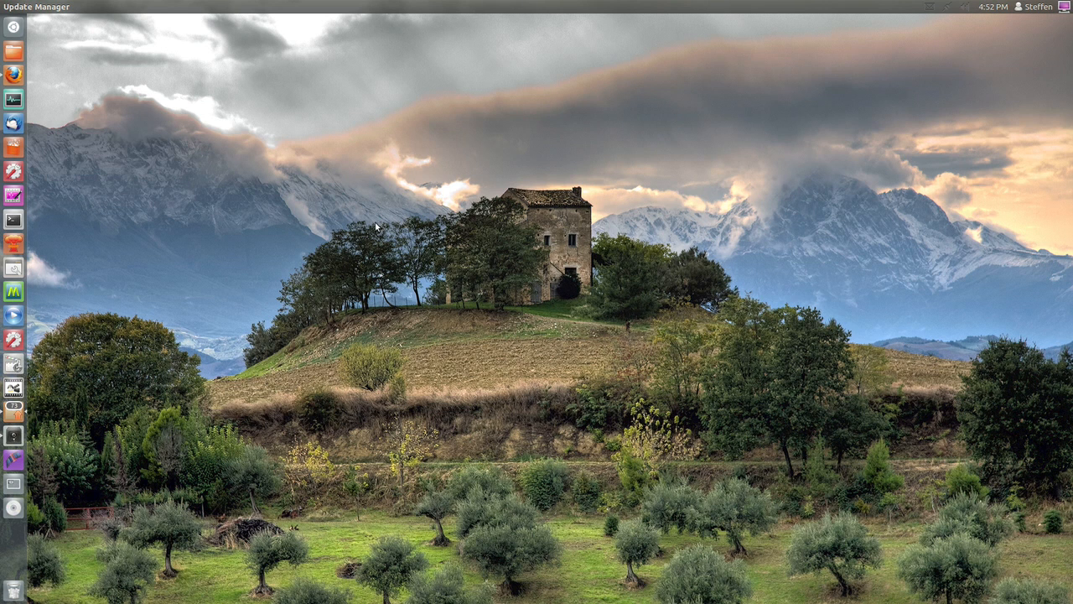
mouse_move(13, 220)
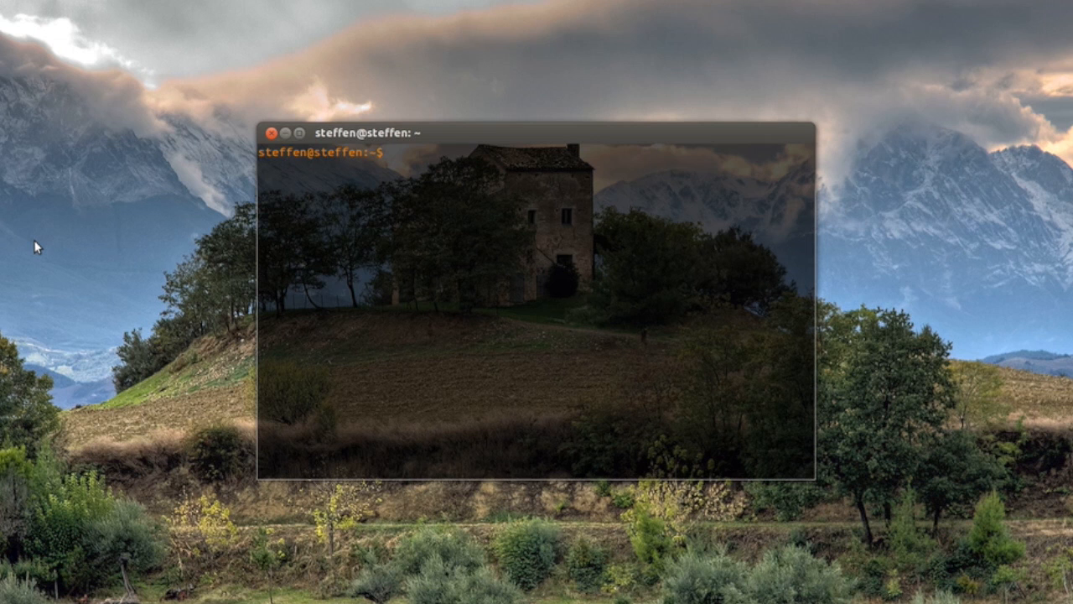
text(gk)
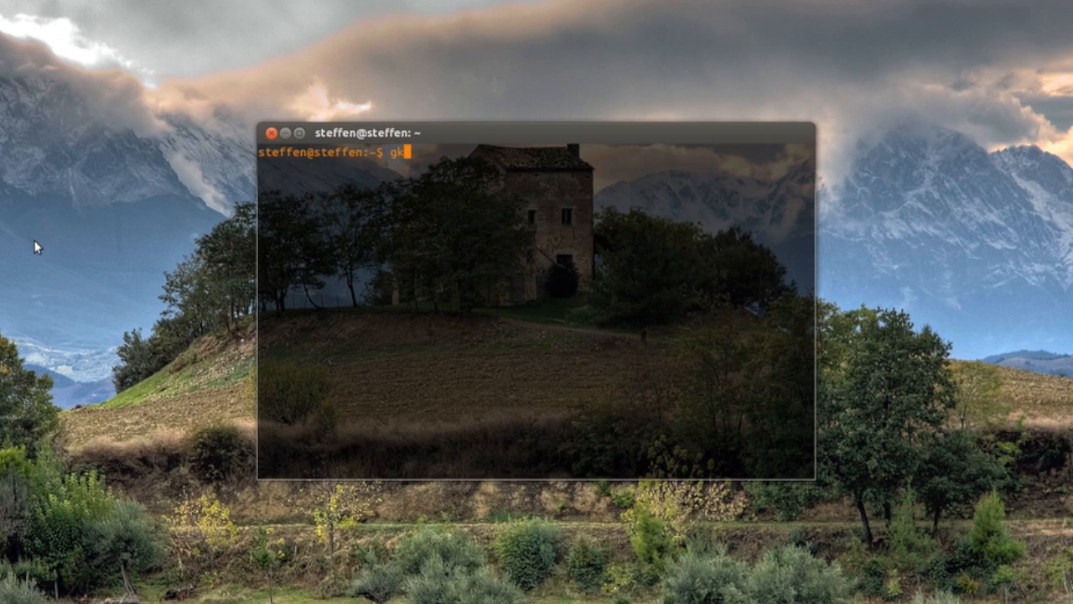
text(sudo)
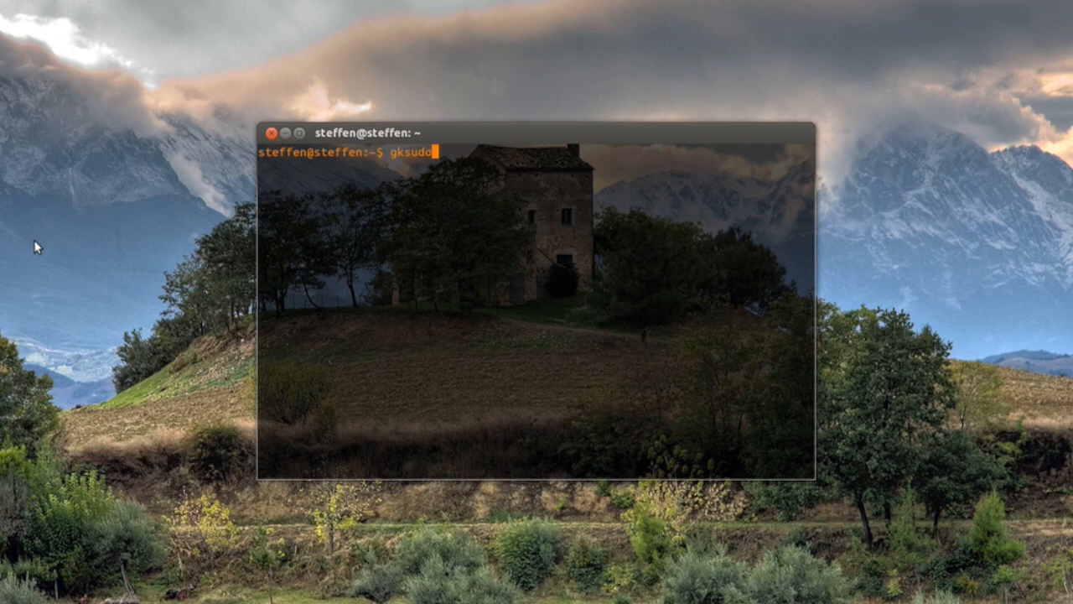
text(na)
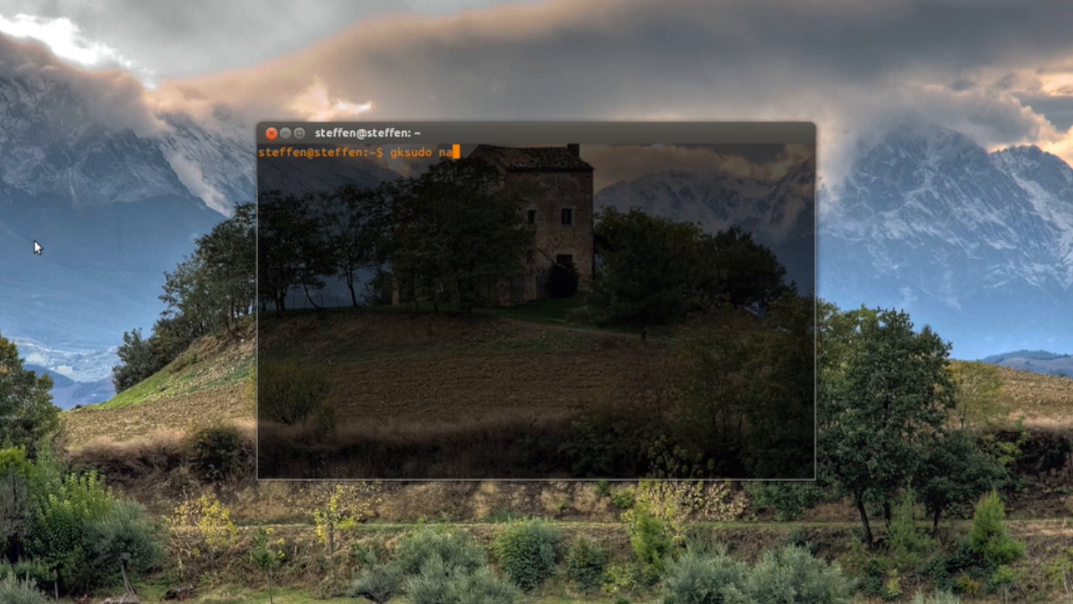
text(utilus)
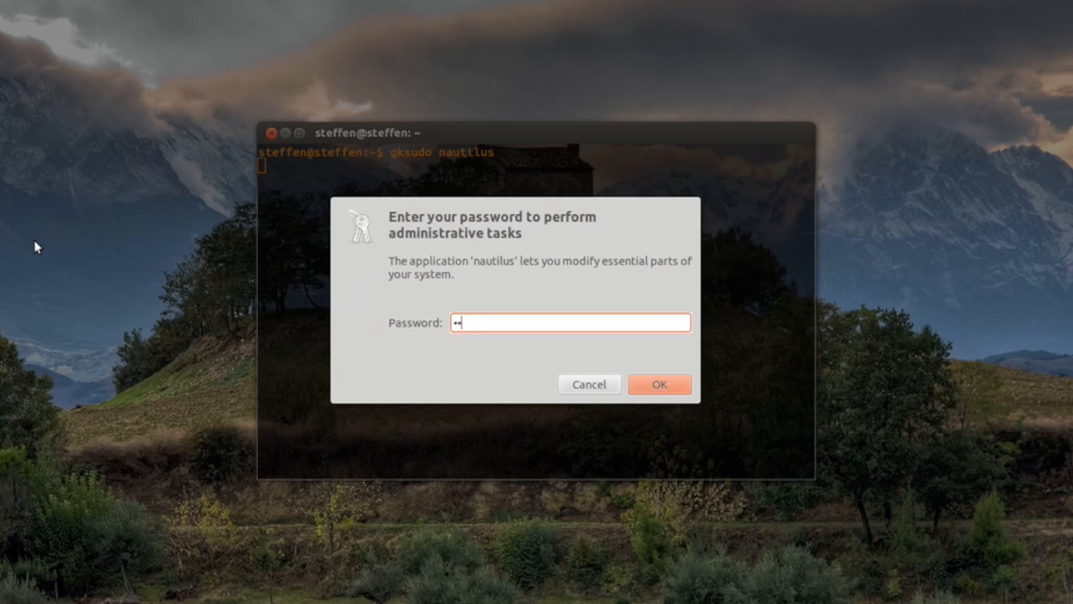
click(659, 384)
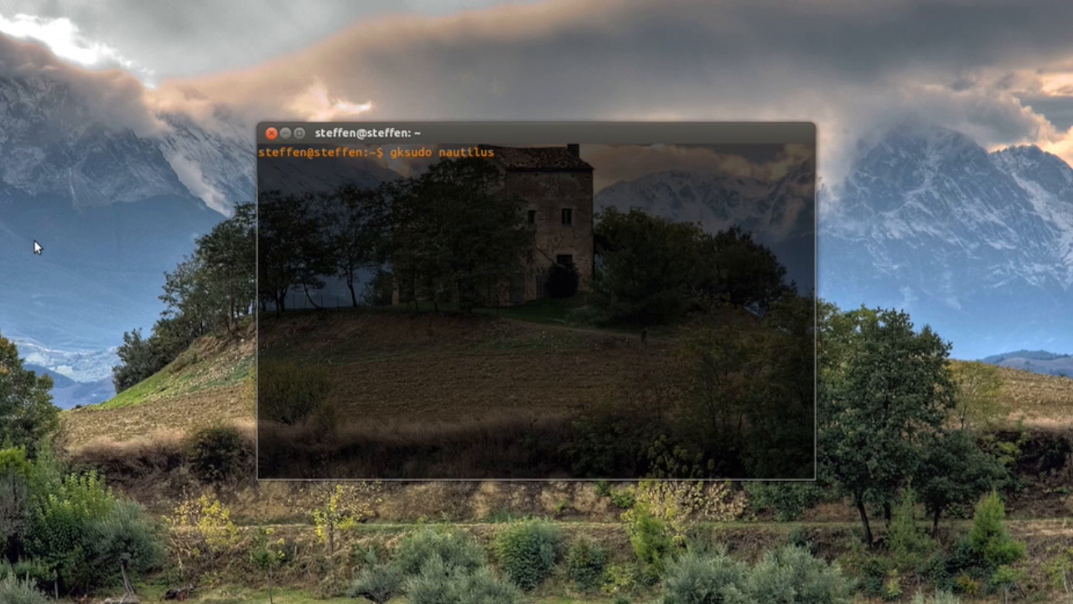
Navigate from the file system root into /usr/share and jump to 'sound'.
key(Return)
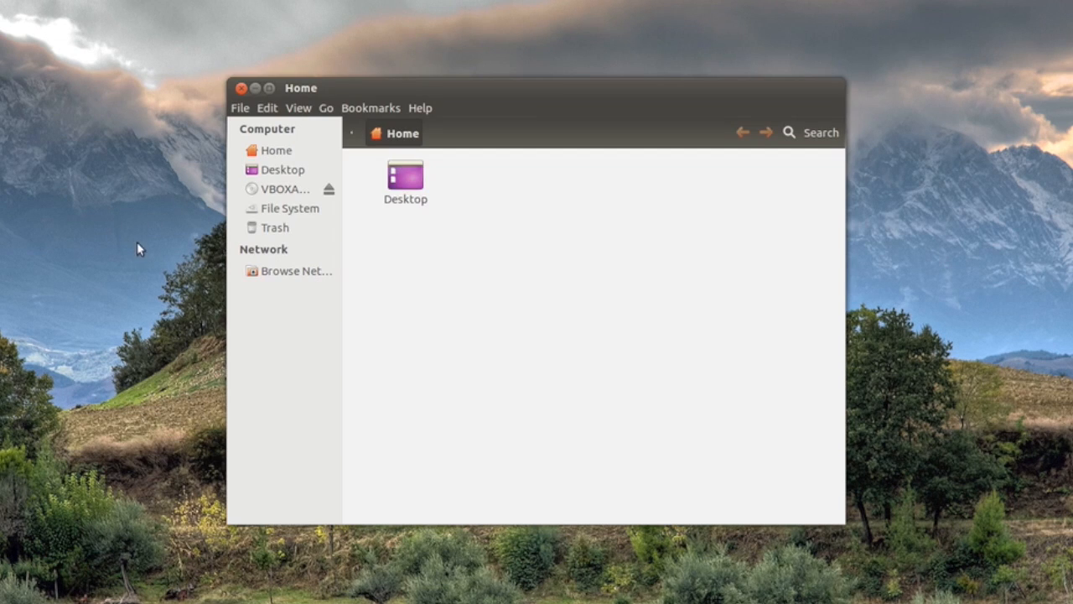
mouse_move(478, 324)
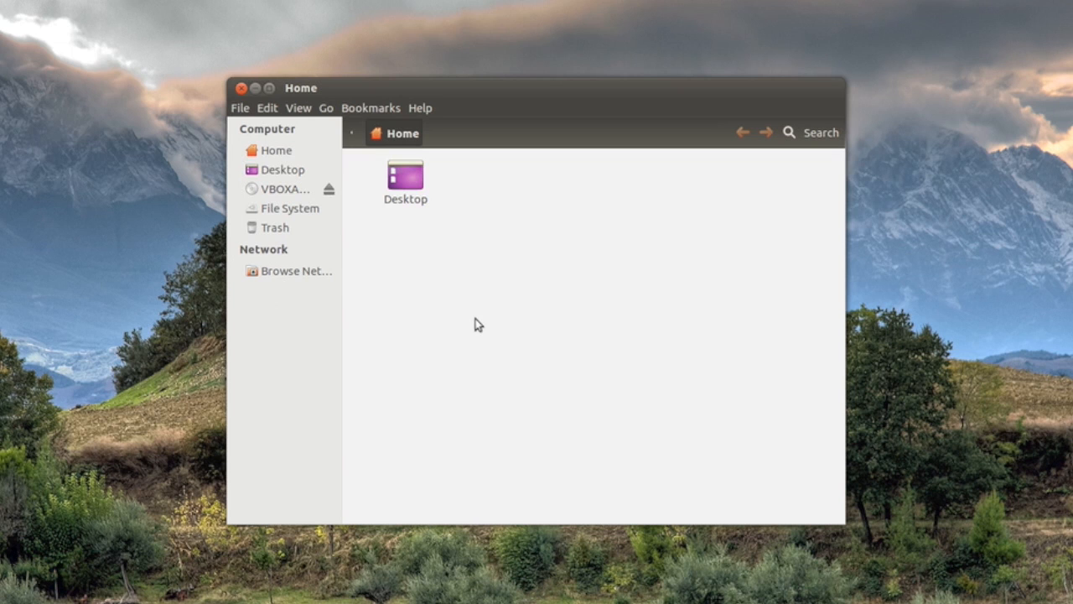
mouse_move(293, 217)
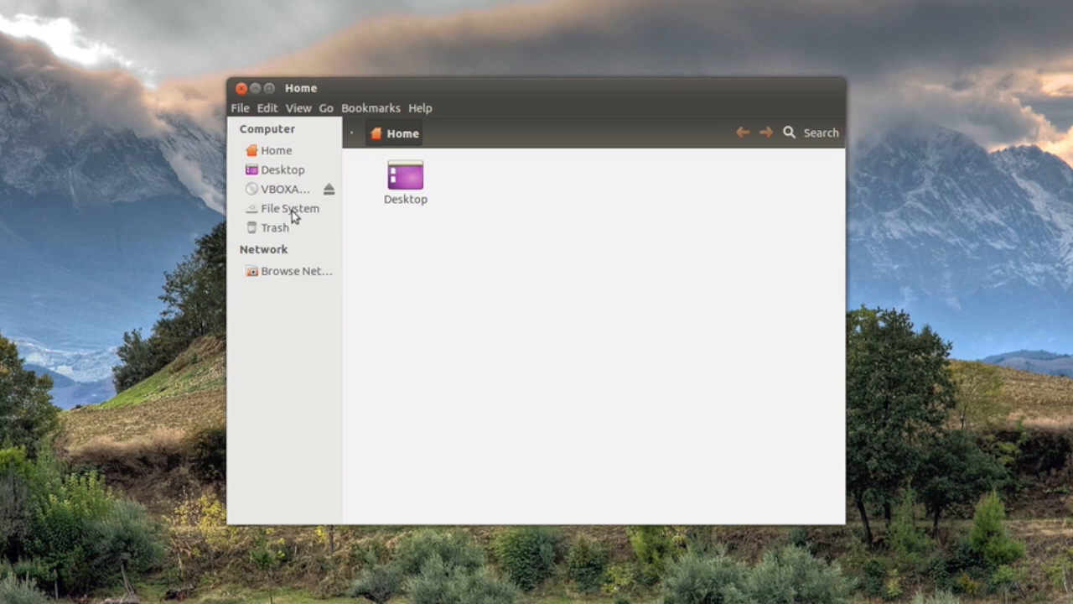
click(289, 208)
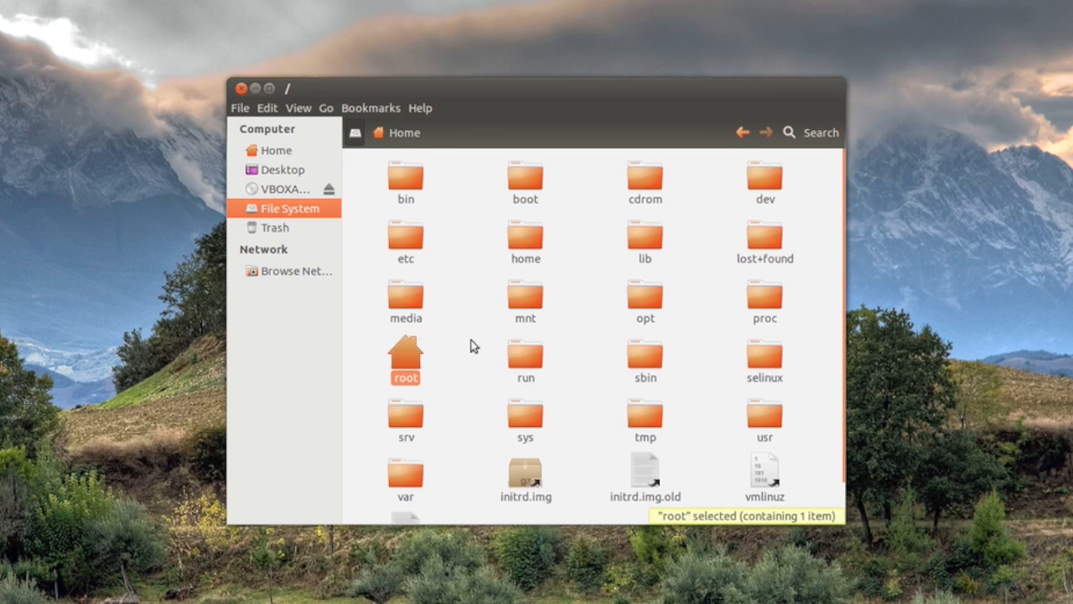
double_click(764, 419)
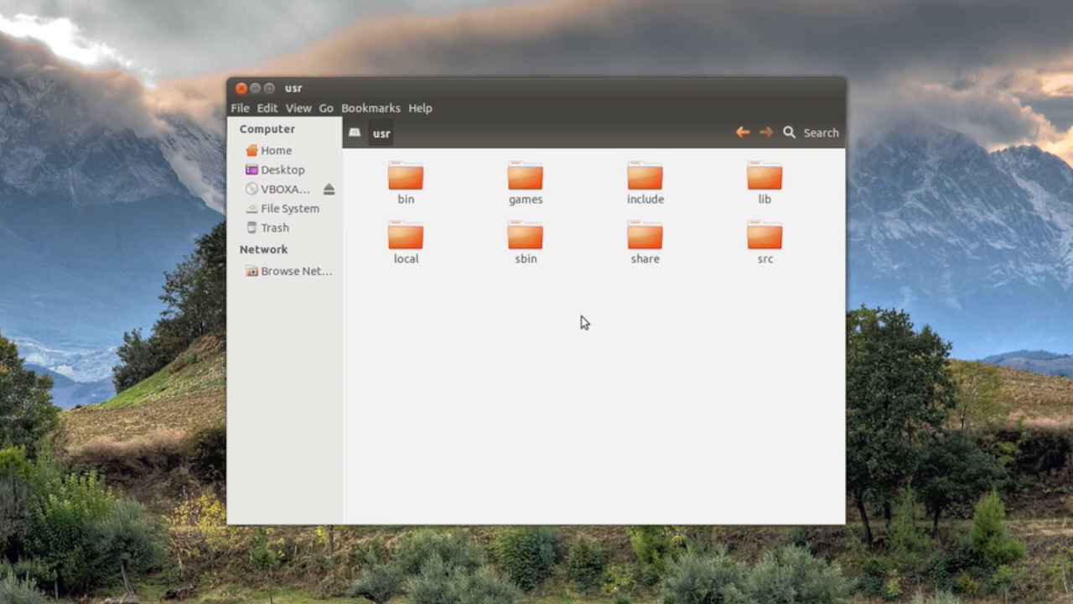
double_click(644, 236)
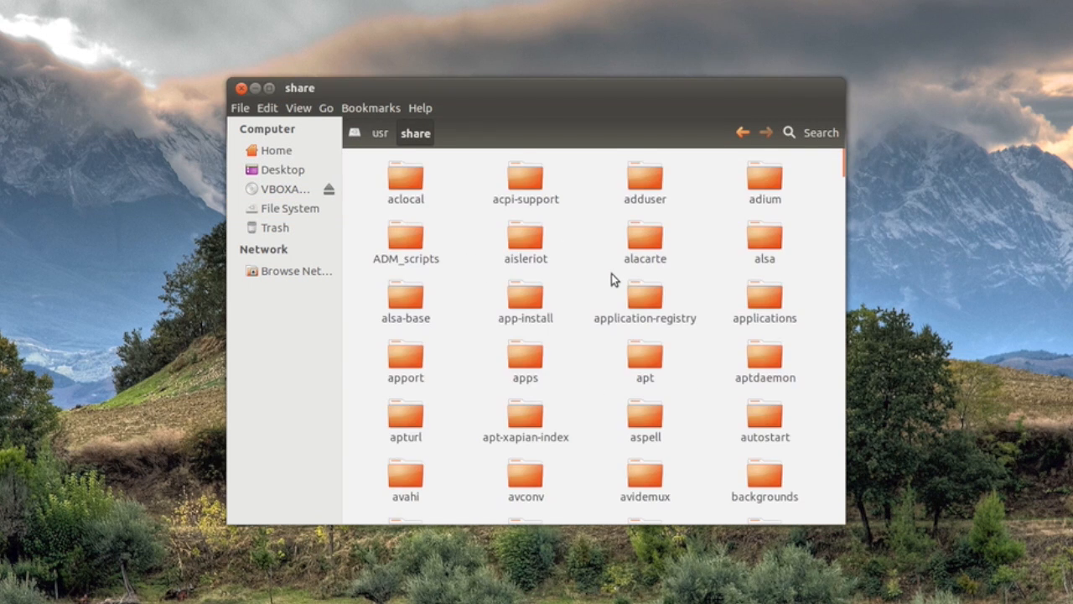
text(sound)
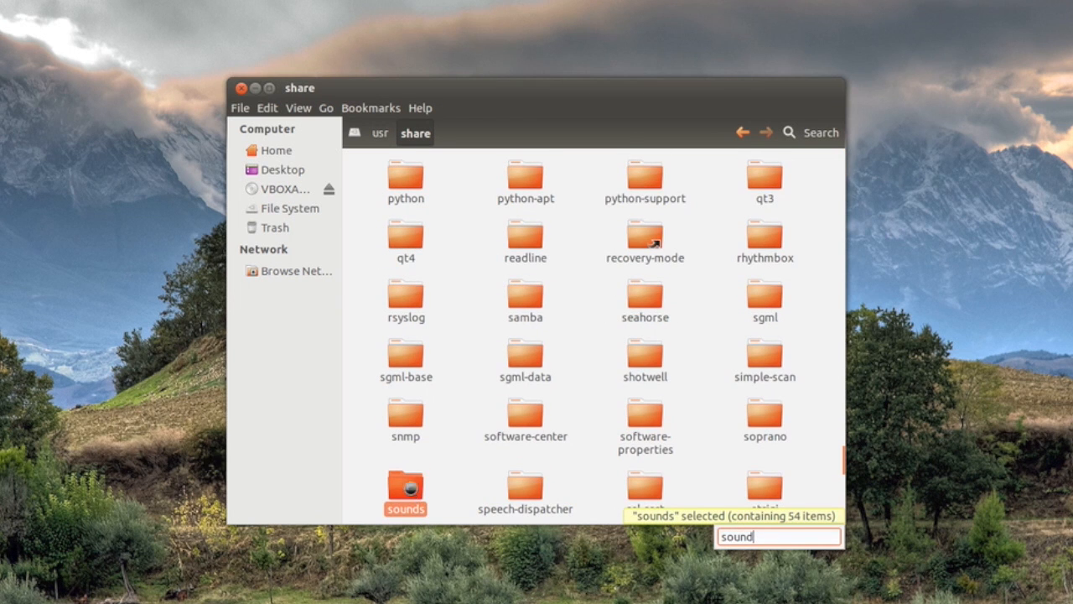
Enter sounds/ubuntu/stereo and select service-login.ogg.
double_click(405, 487)
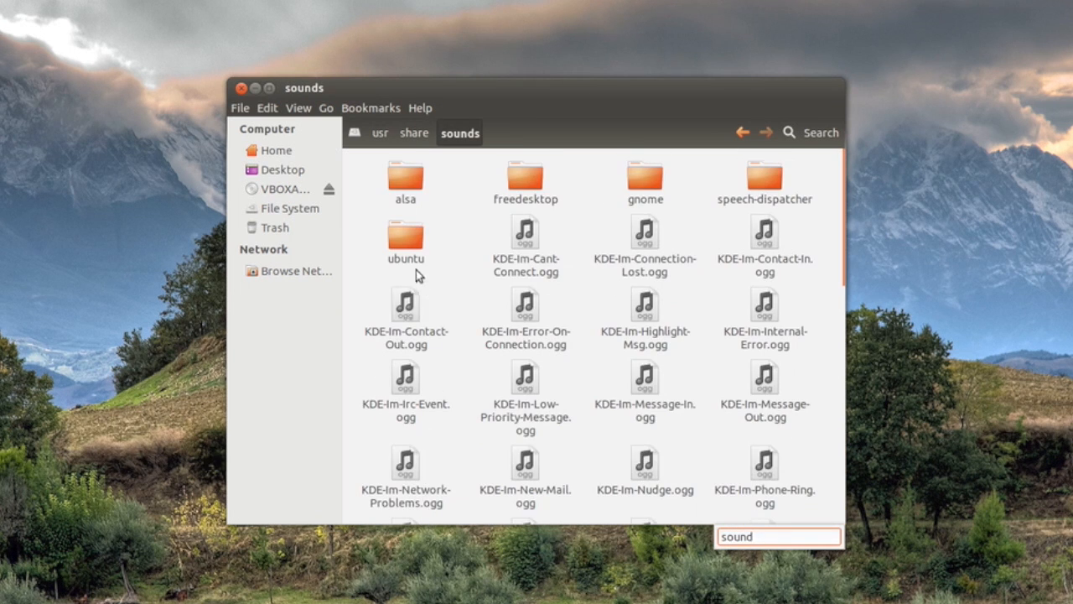
double_click(406, 235)
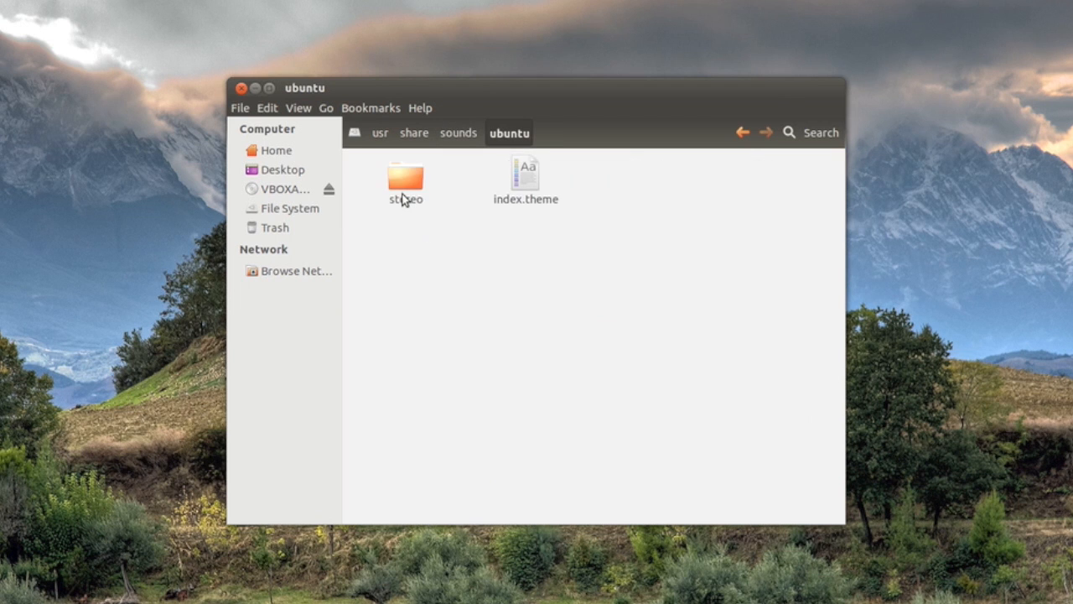
double_click(406, 176)
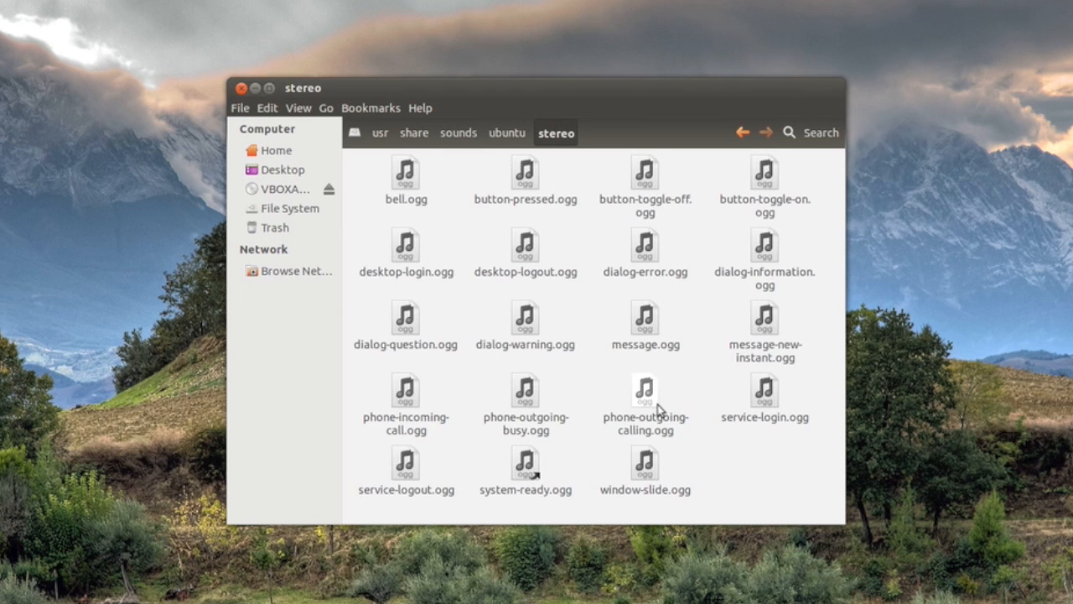
mouse_move(759, 445)
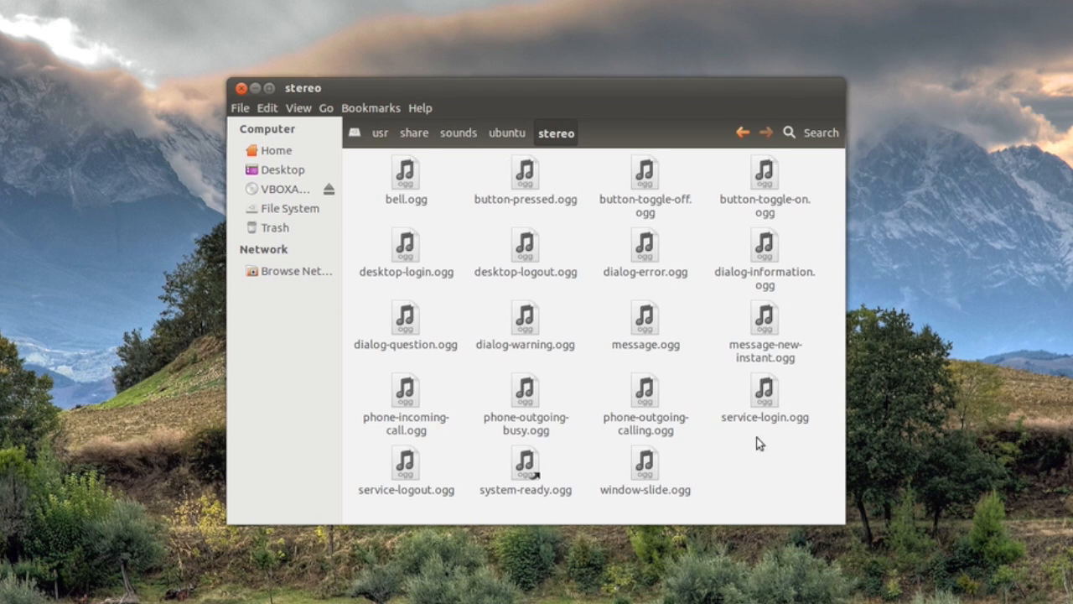
click(764, 390)
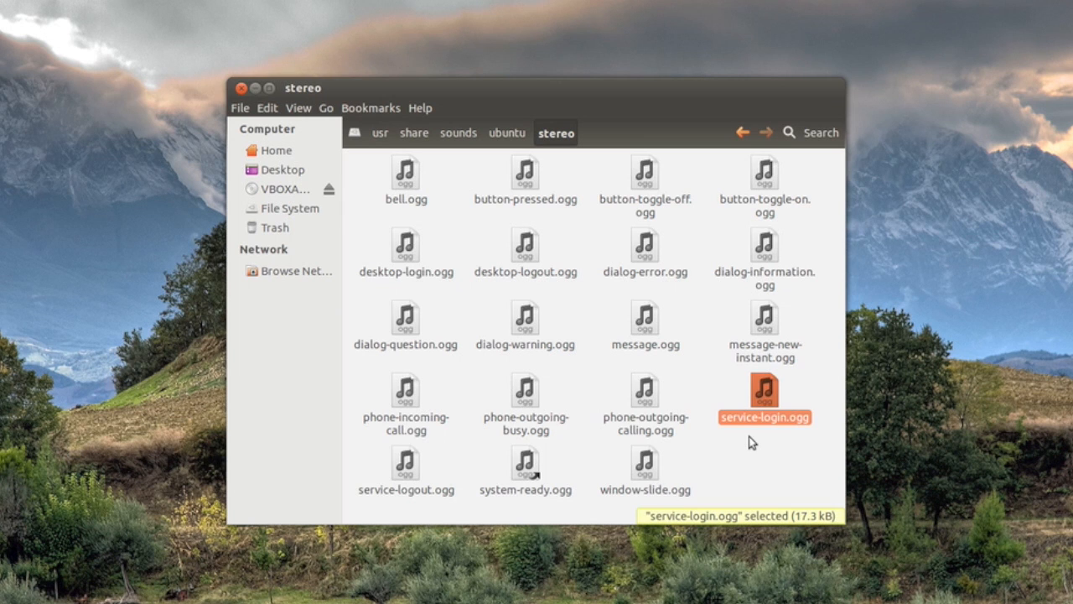
mouse_move(792, 438)
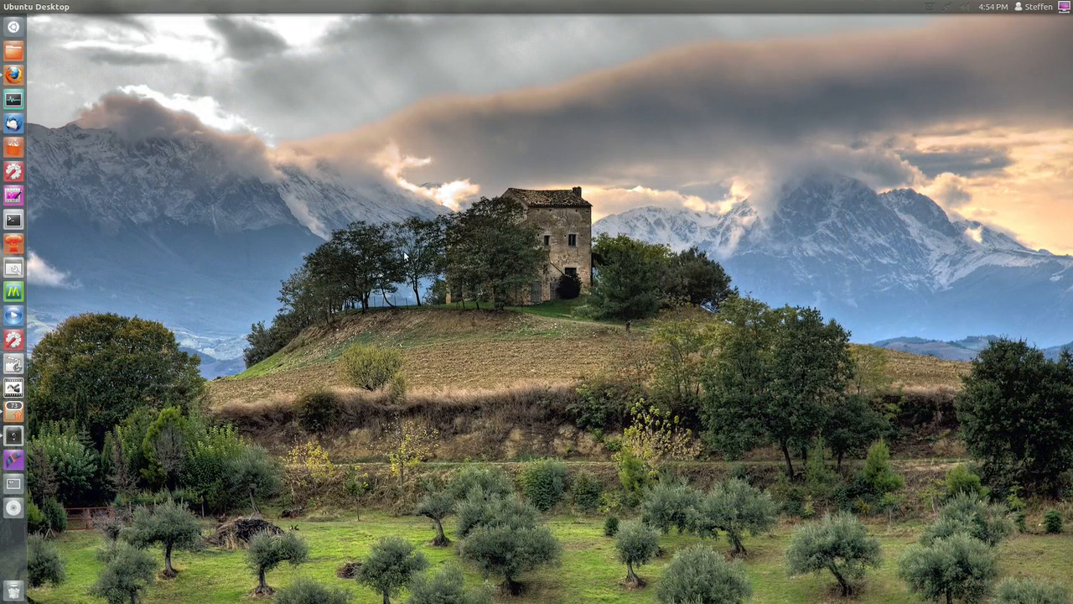
mouse_move(13, 28)
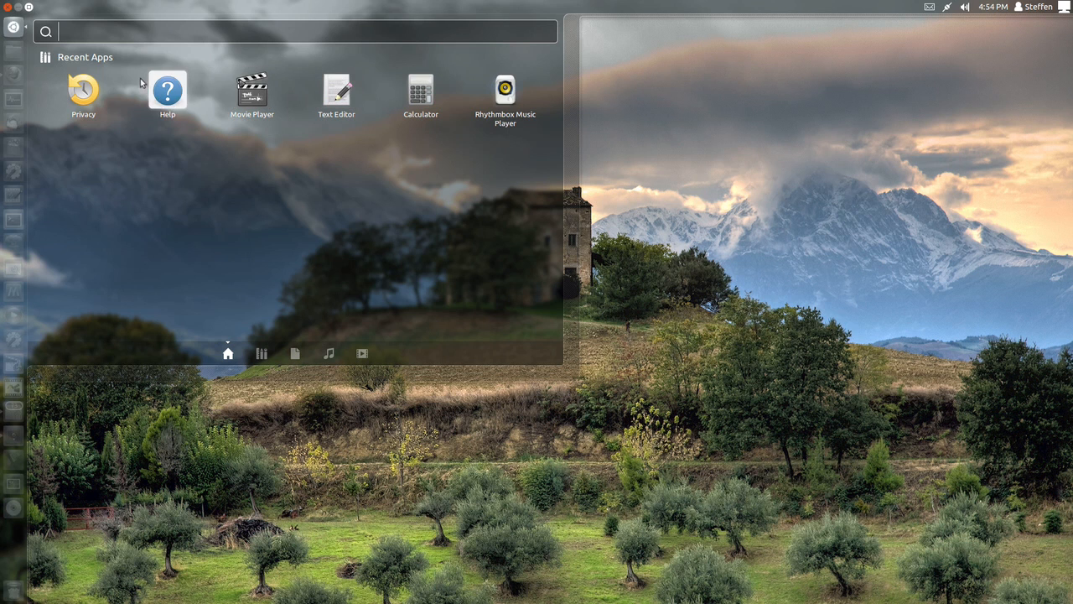
mouse_move(759, 387)
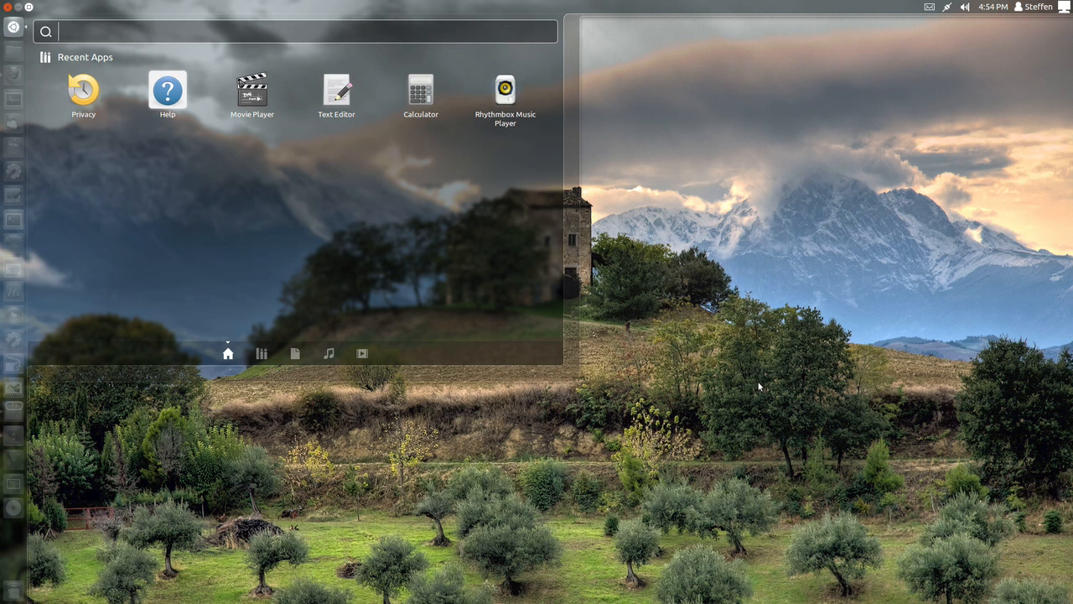
mouse_move(63, 86)
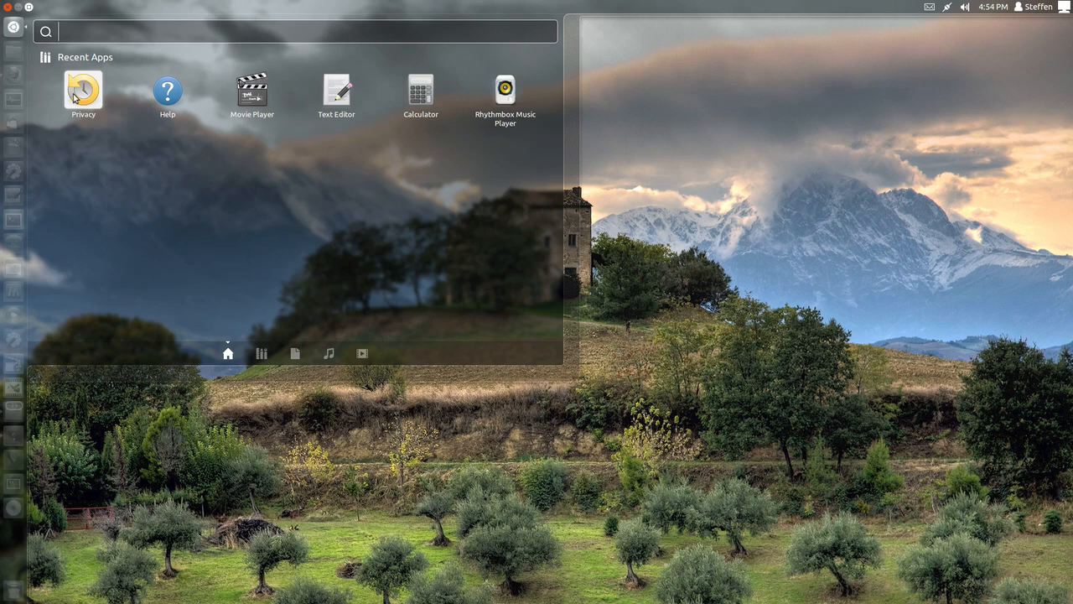
Launch the Privacy settings from the Dash's Recent Apps.
click(83, 92)
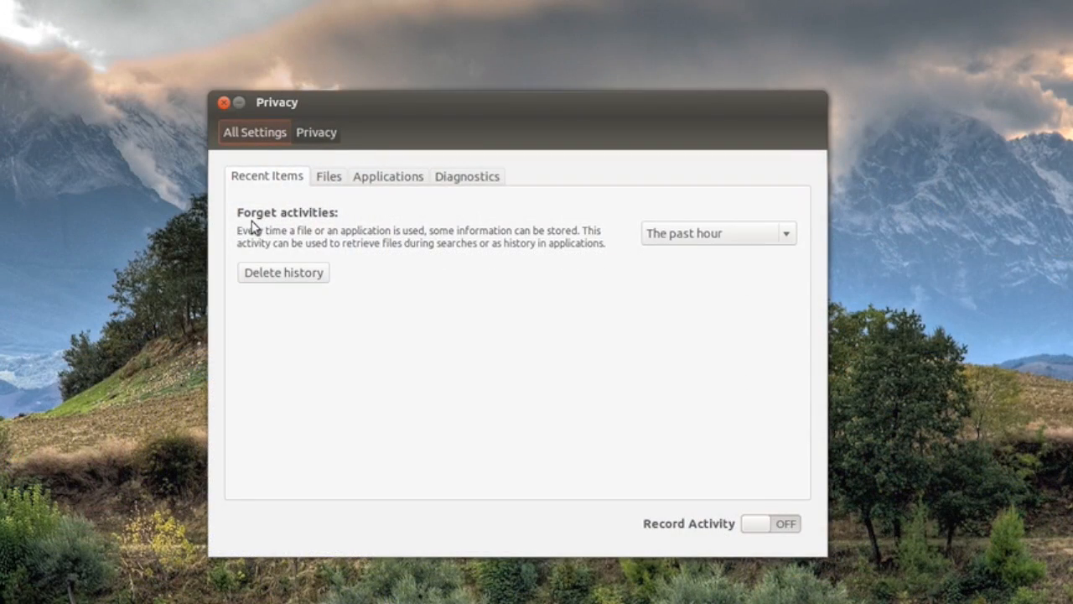
mouse_move(287, 281)
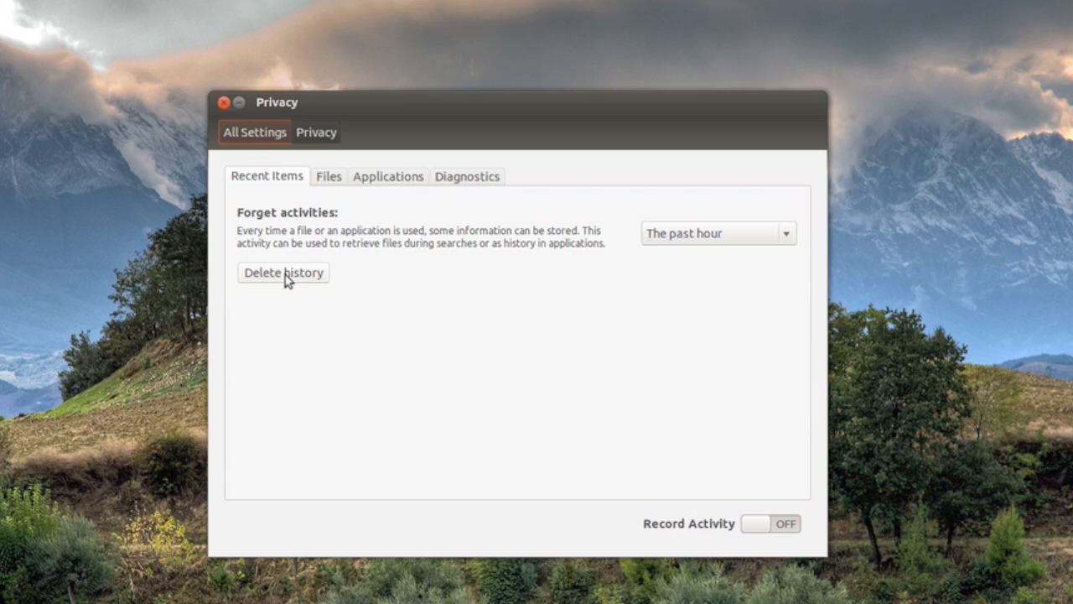
mouse_move(313, 288)
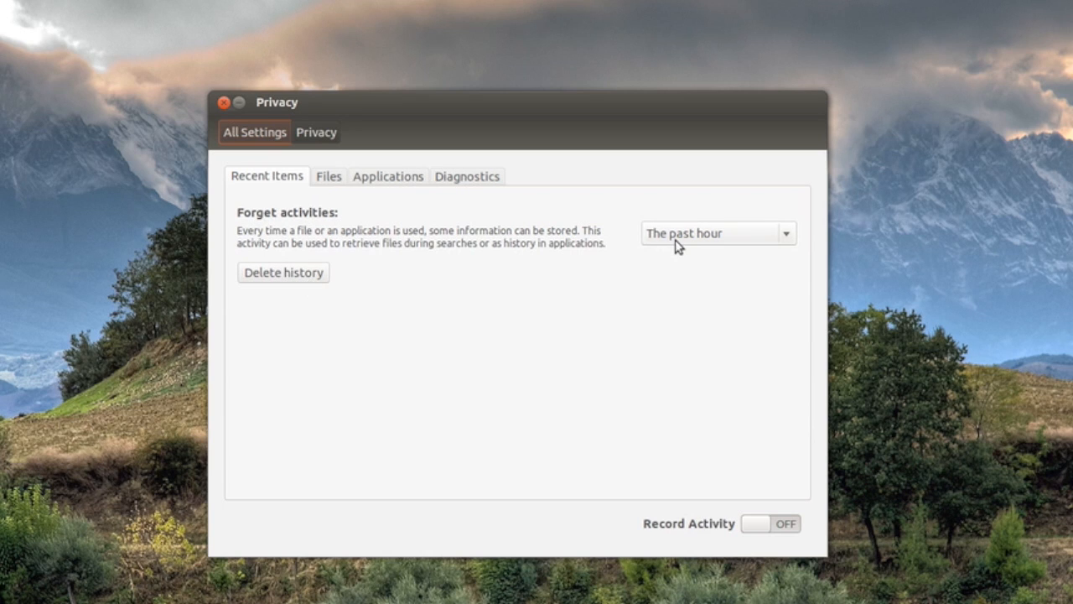
Keep Forget activities on 'The past hour' with Record Activity off, then close Privacy.
click(717, 233)
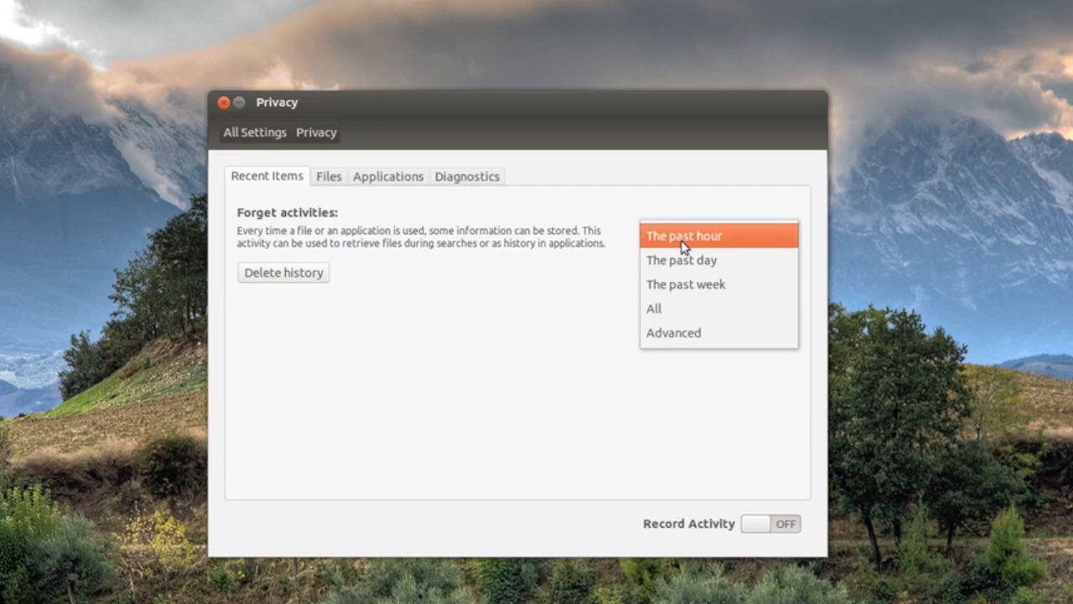
mouse_move(685, 283)
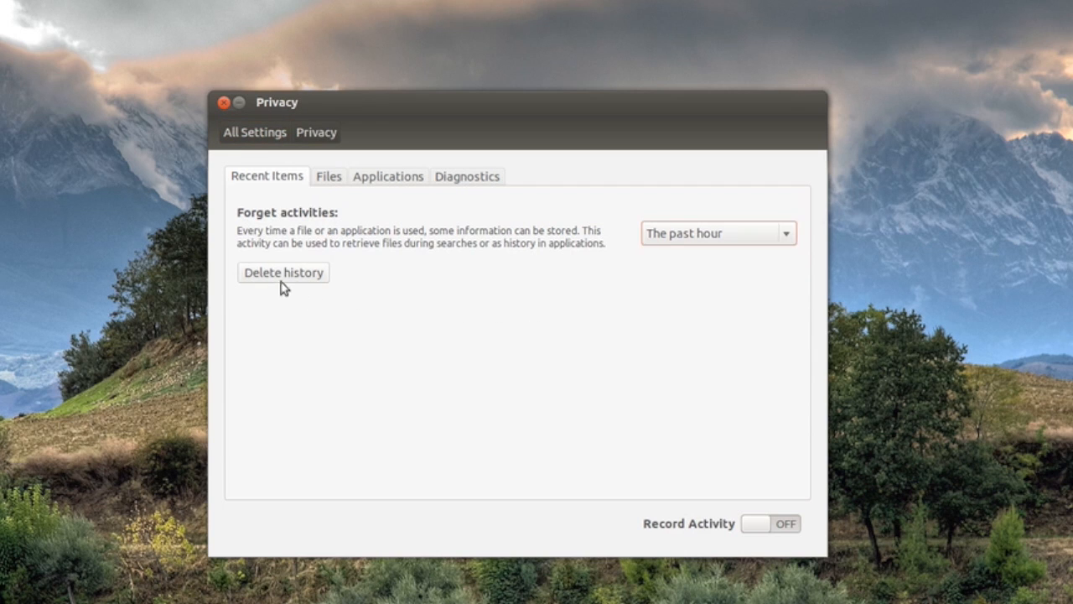
mouse_move(318, 304)
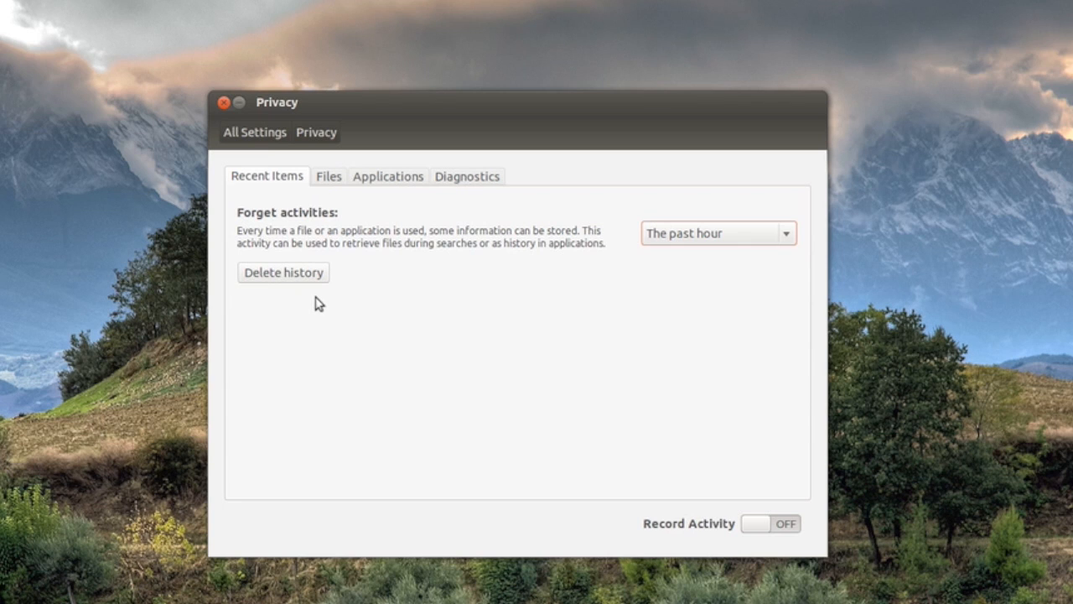
mouse_move(671, 540)
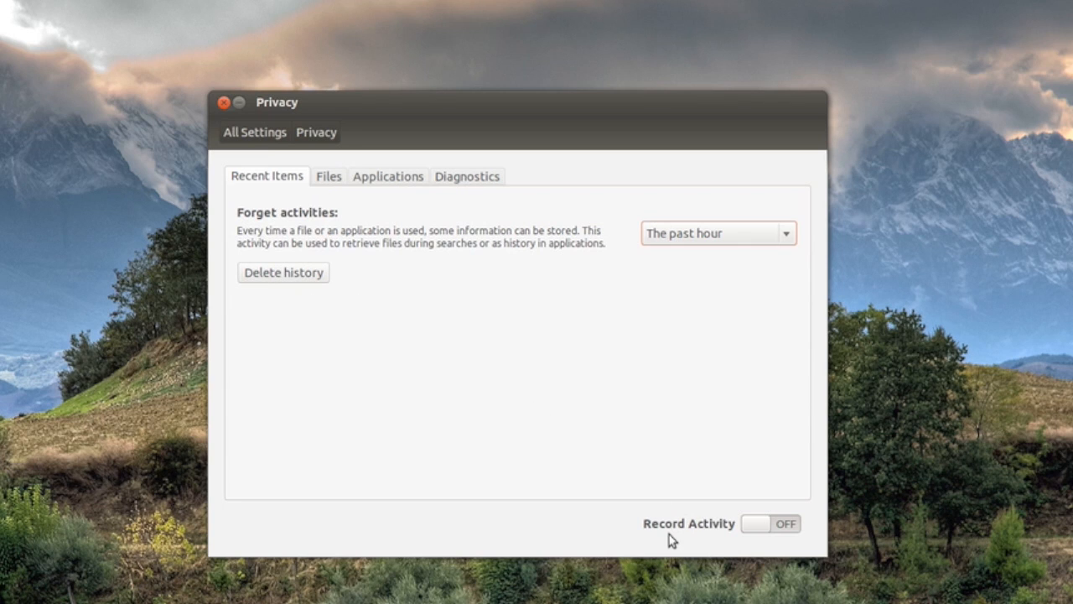
mouse_move(772, 541)
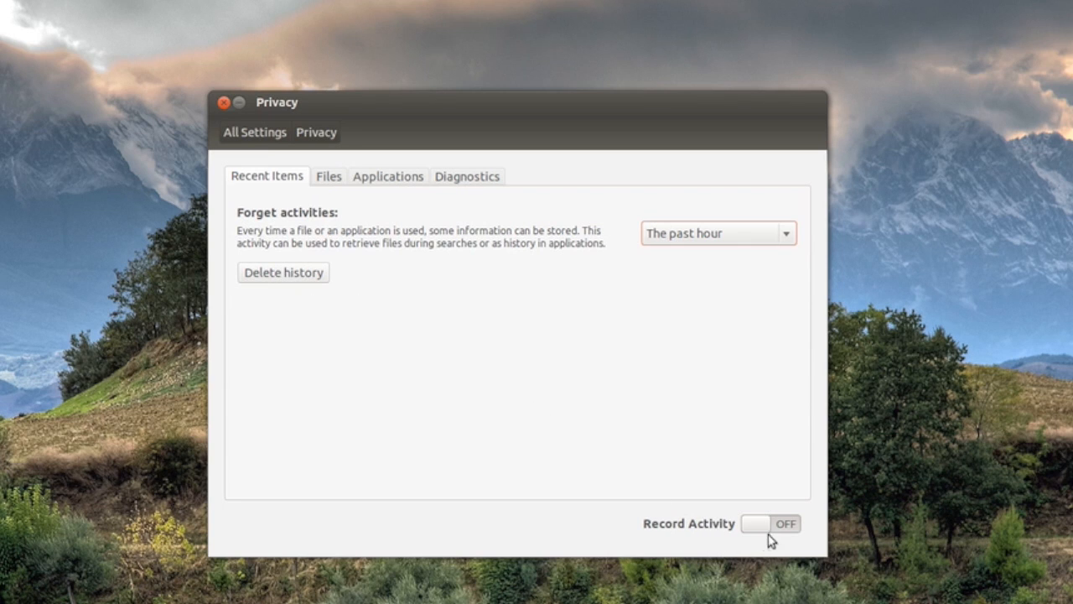
mouse_move(767, 548)
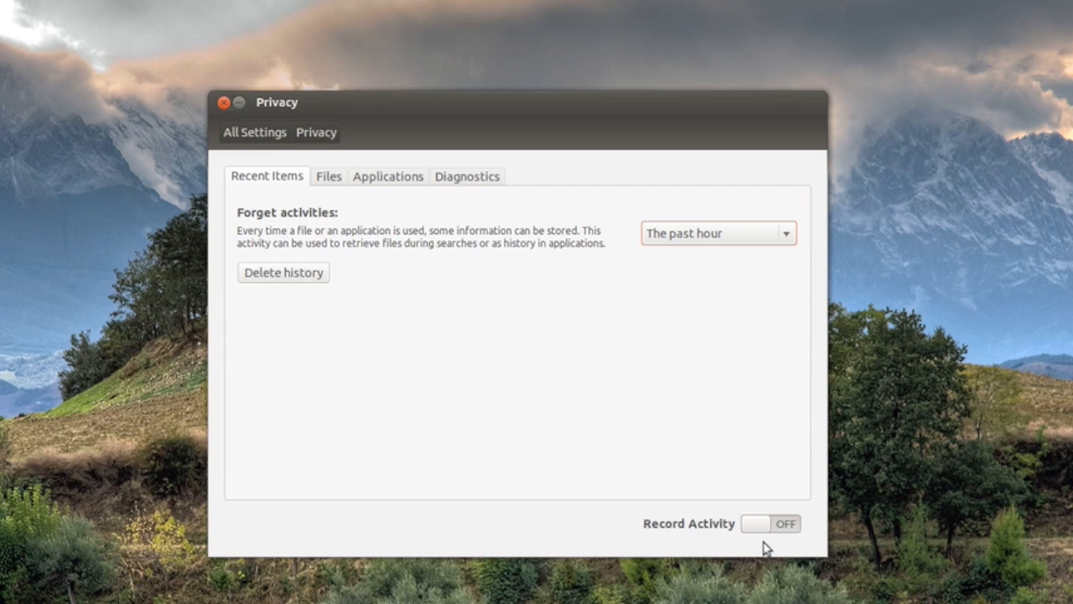
click(224, 102)
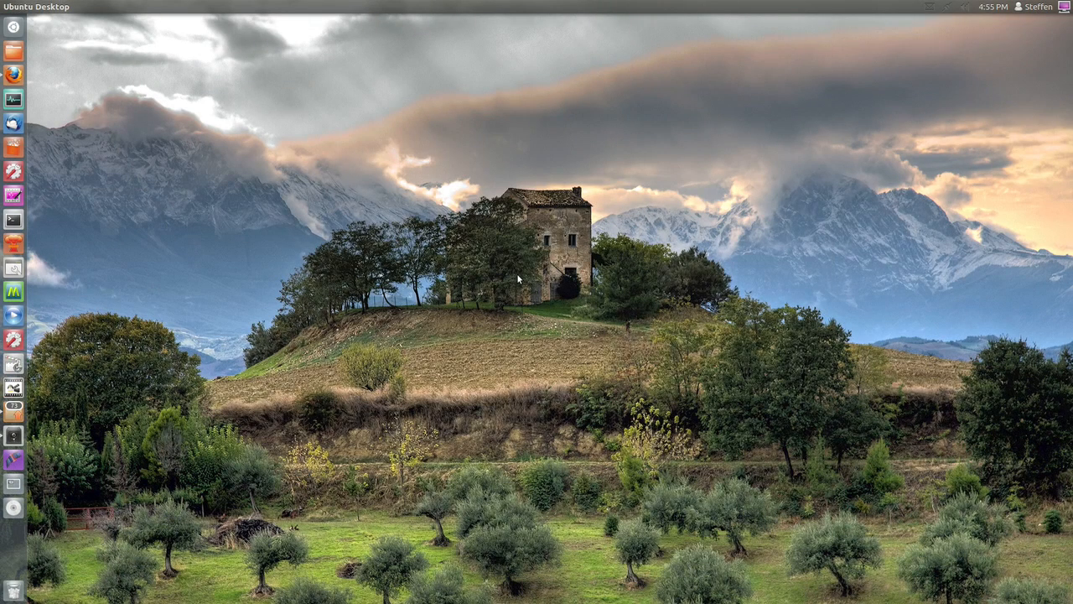
mouse_move(206, 264)
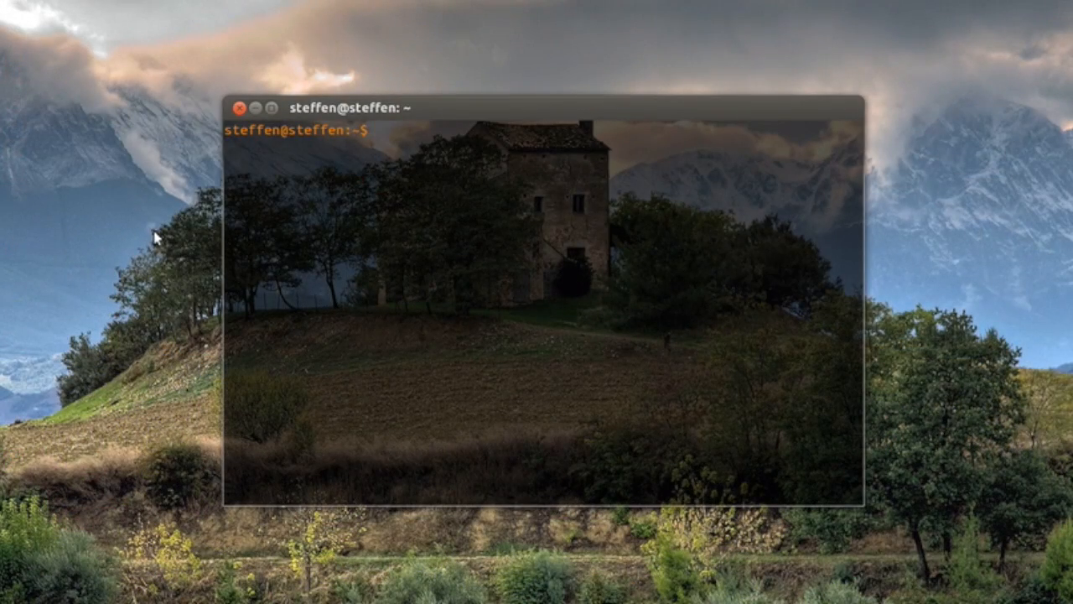
Run sudo apt-get update with the administrator password until package lists are read.
text(sudo a)
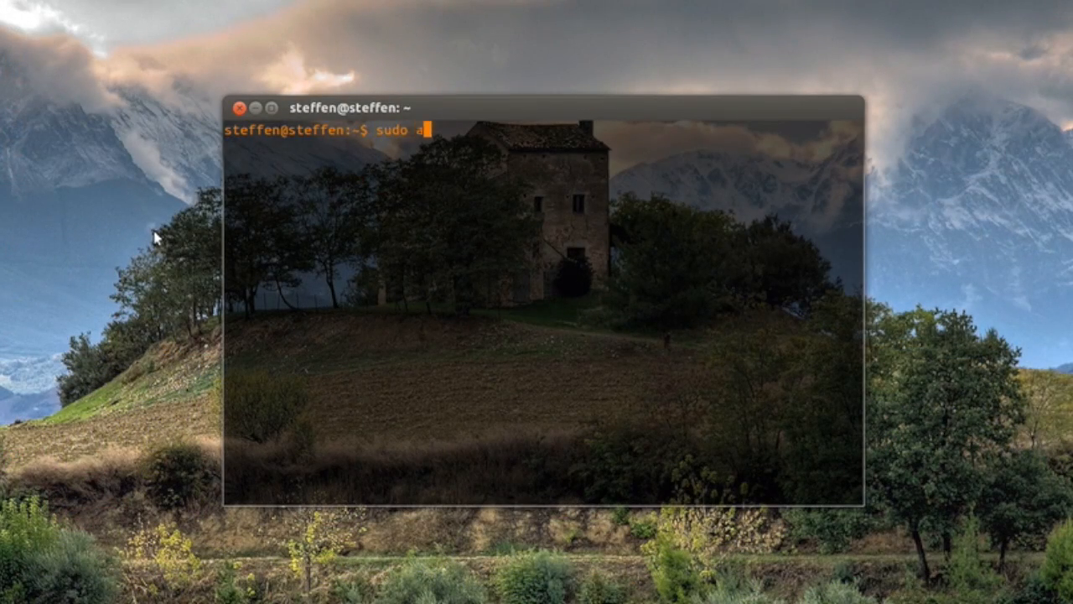
text(pt-get upd)
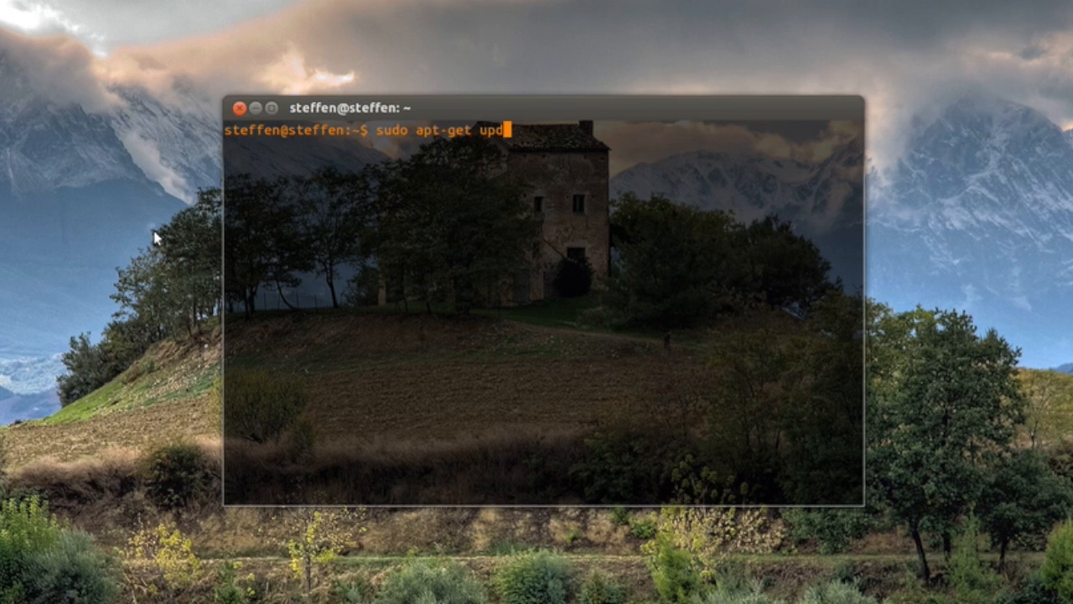
text(ate)
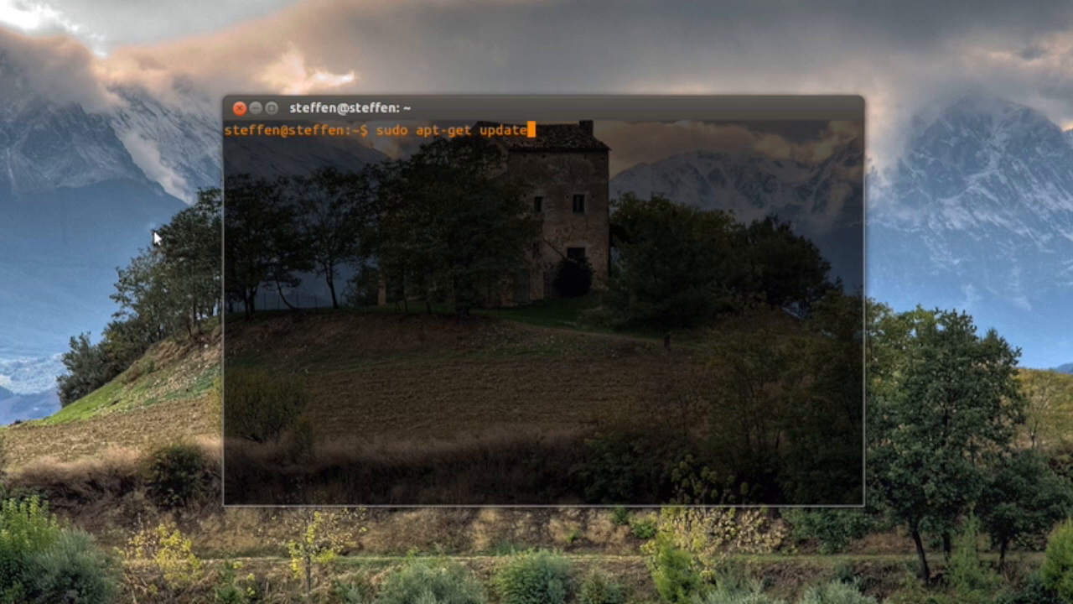
key(Return)
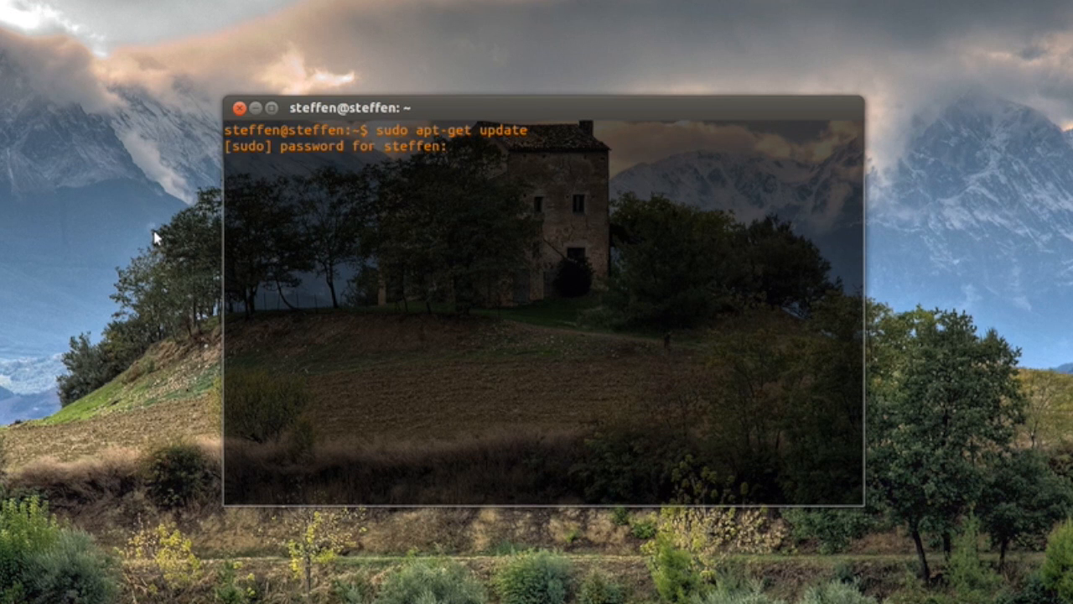
key(Return)
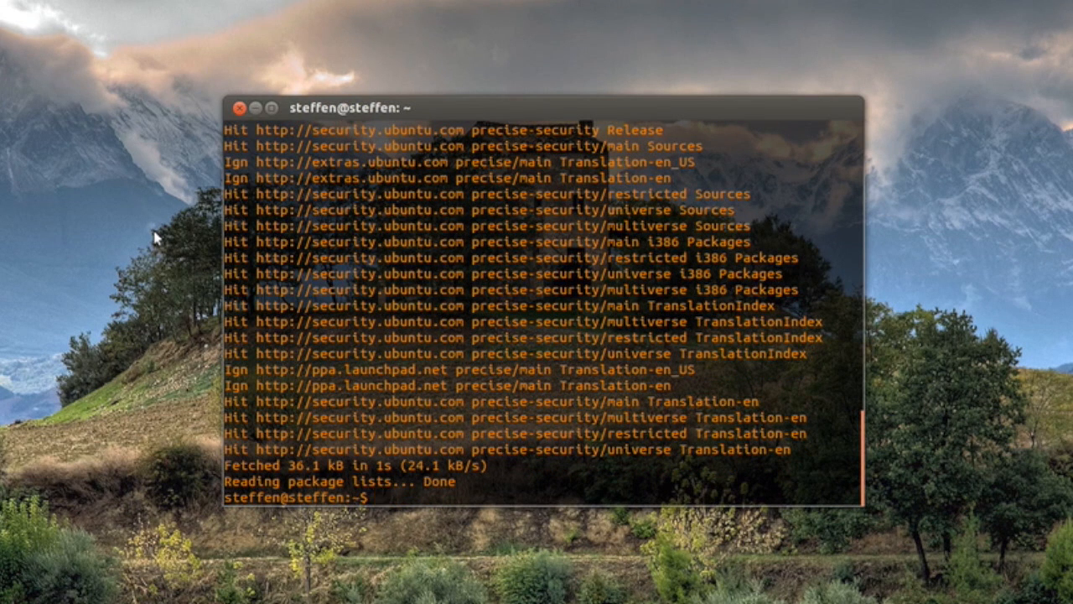
Have sudo apt-get upgrade typed at the prompt without running it.
text(sudo apt)
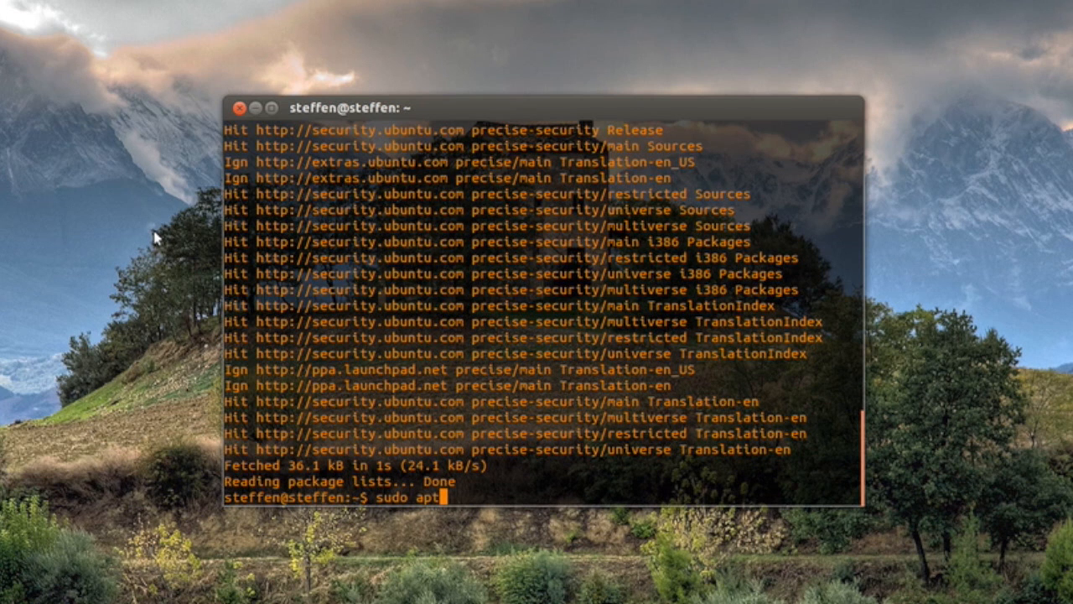
text(-get u)
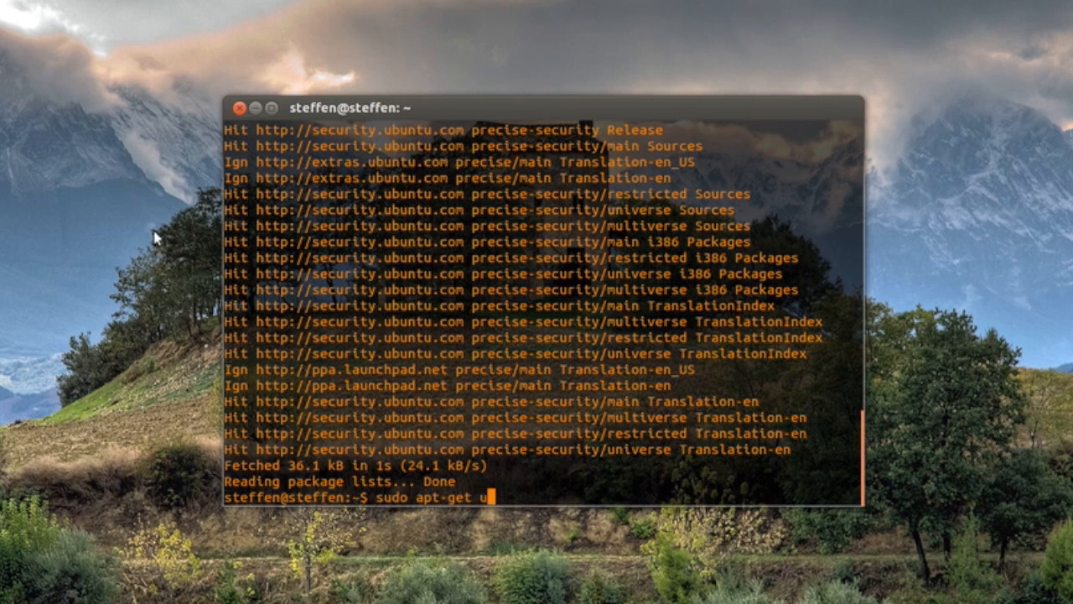
text(pgrade)
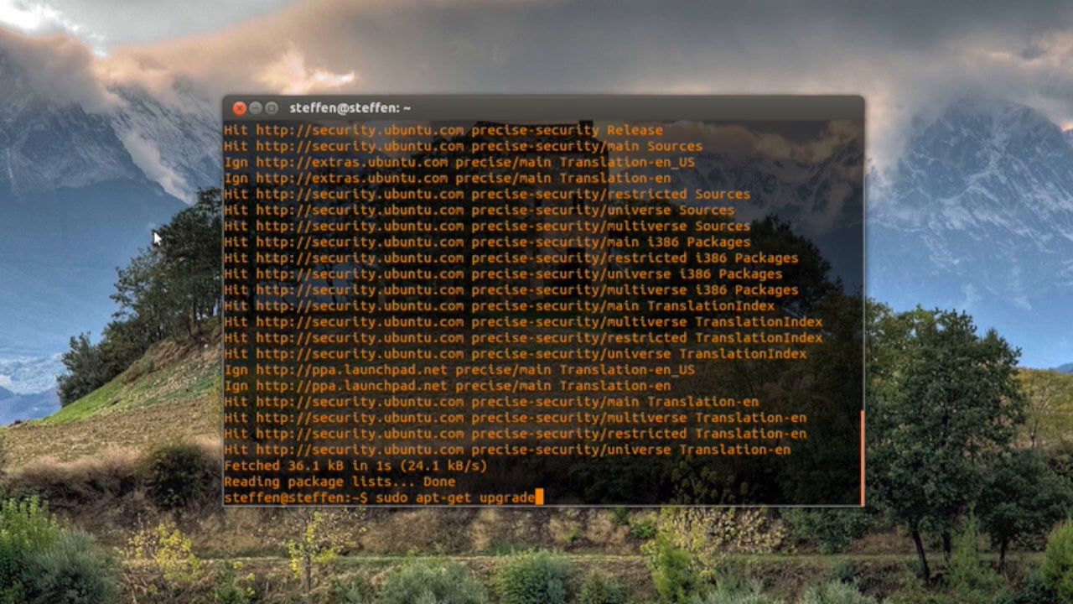